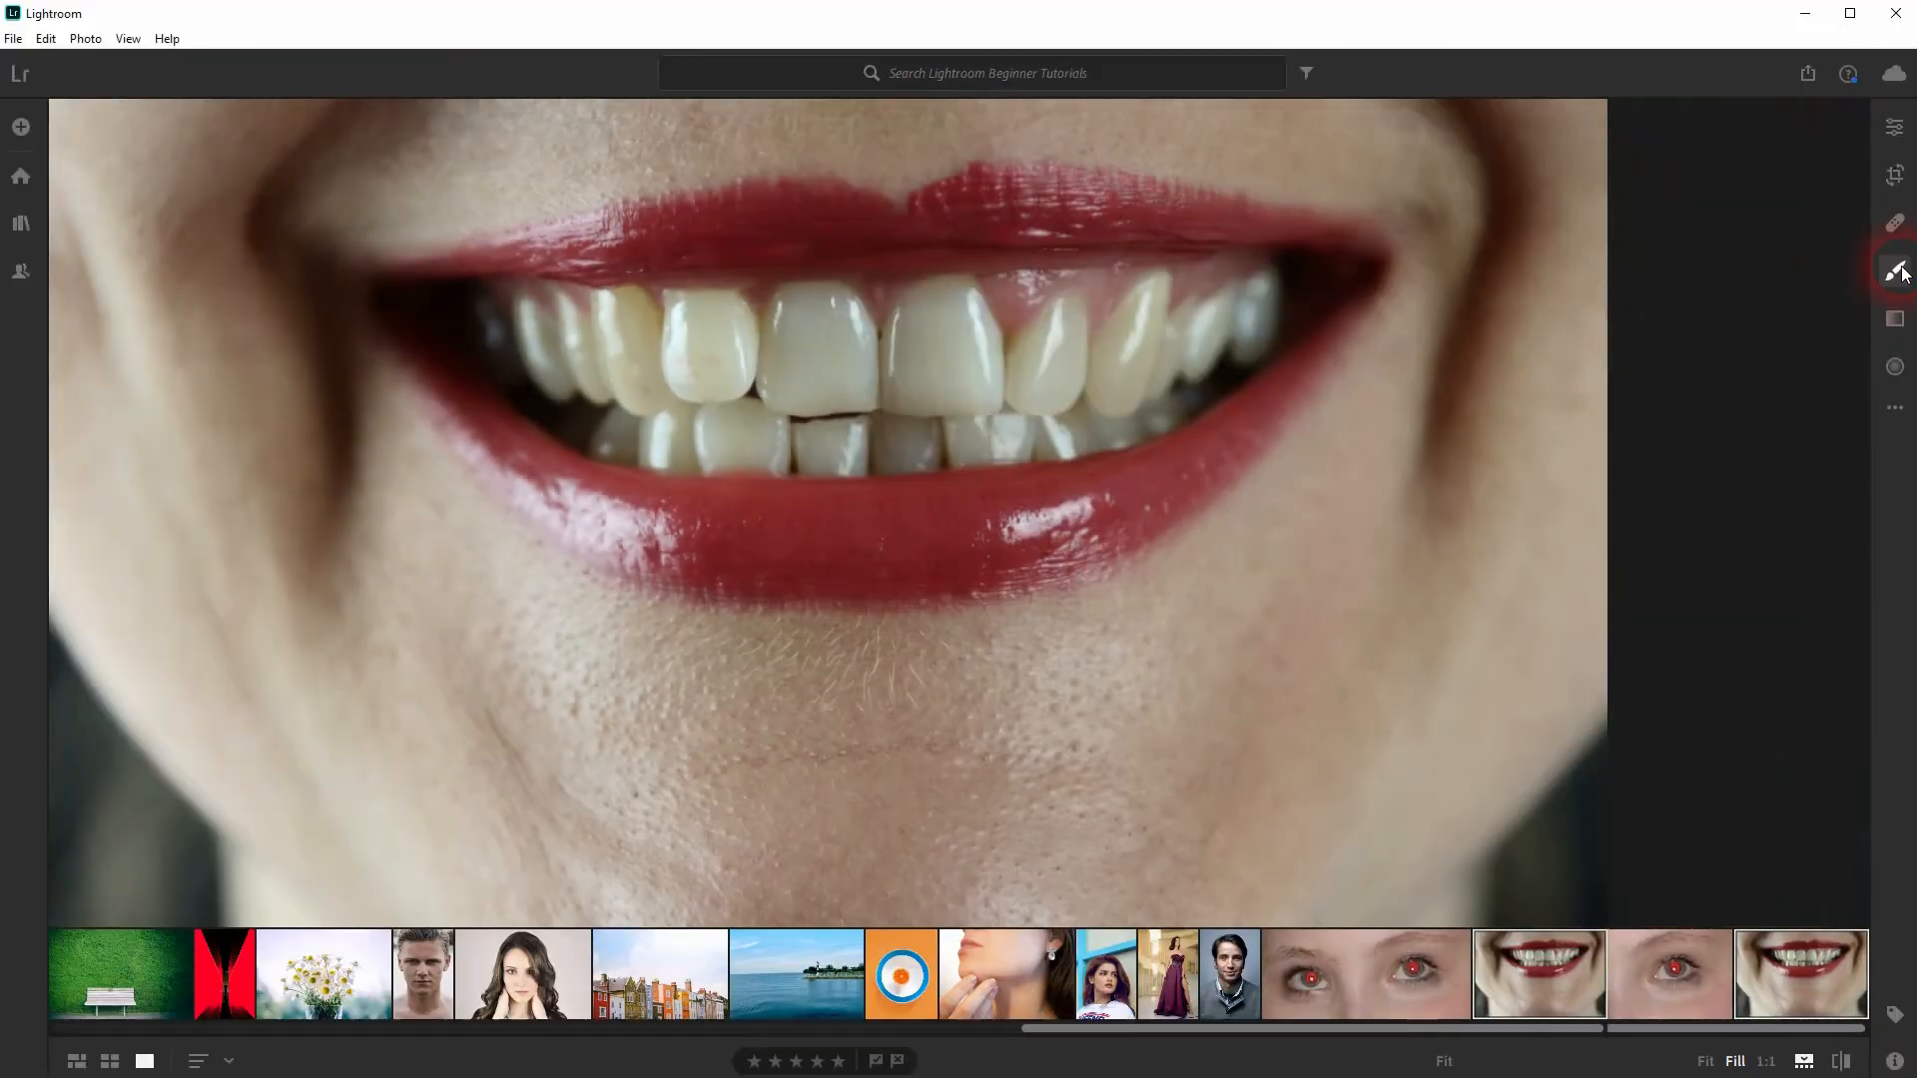
Start a brush adjustment: size 8, feather 0, flow 42, Auto Mask on, mask overlay shown
click(1893, 272)
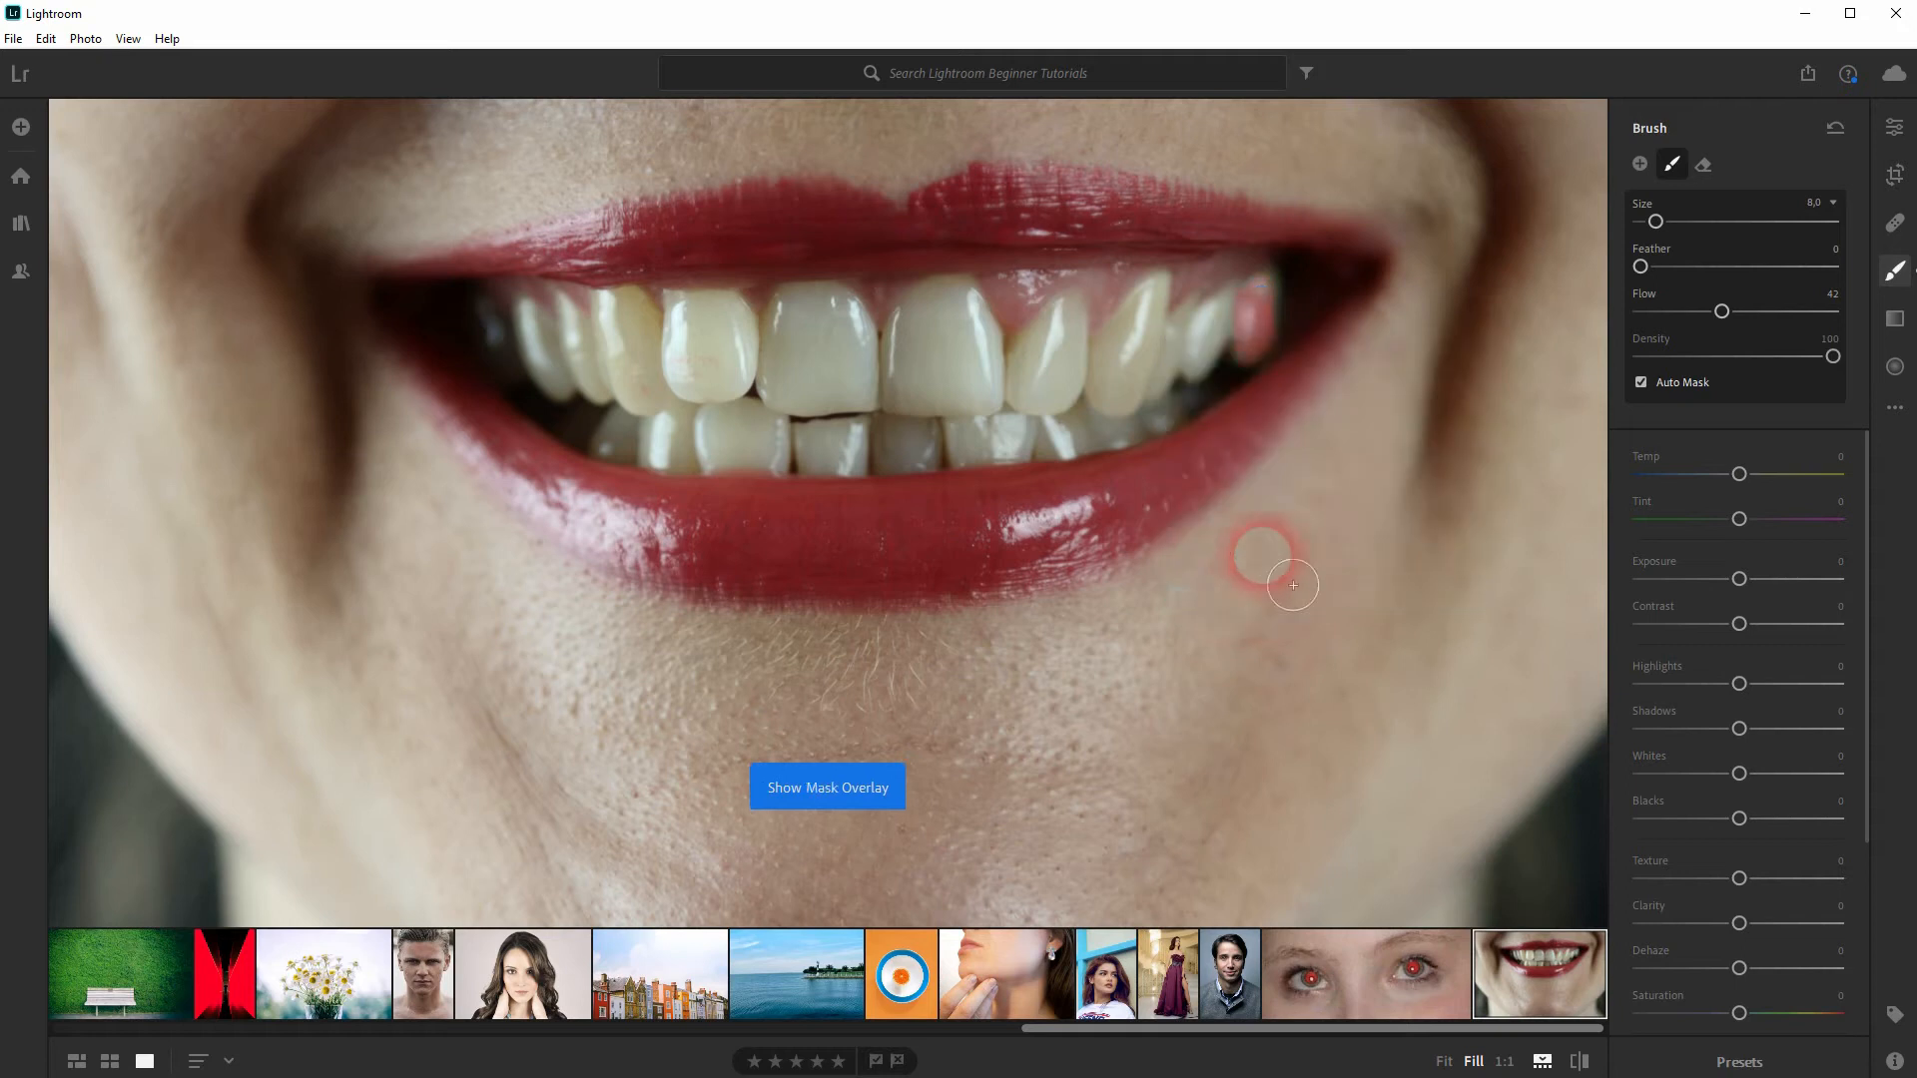
Brush the red mask over every upper and lower tooth from right to left
drag(1292, 586, 1222, 396)
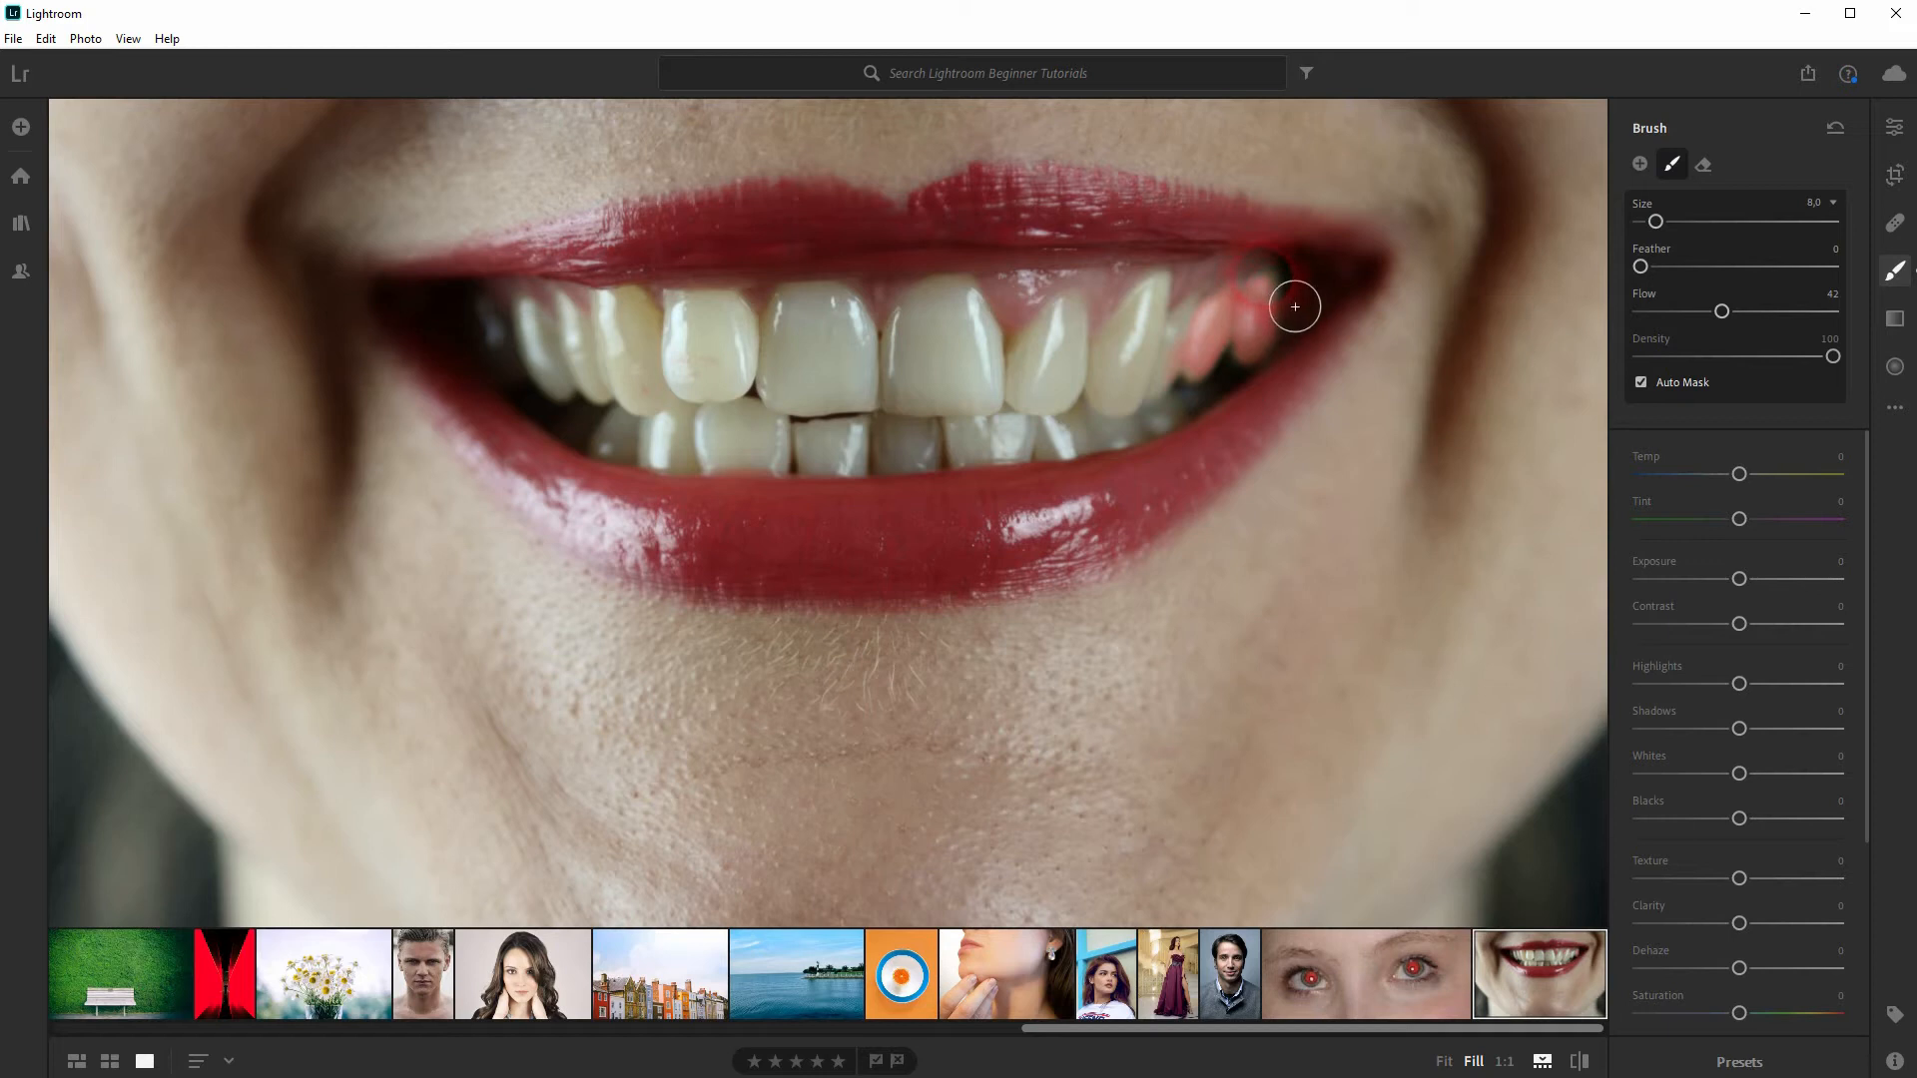
drag(1294, 305, 1102, 455)
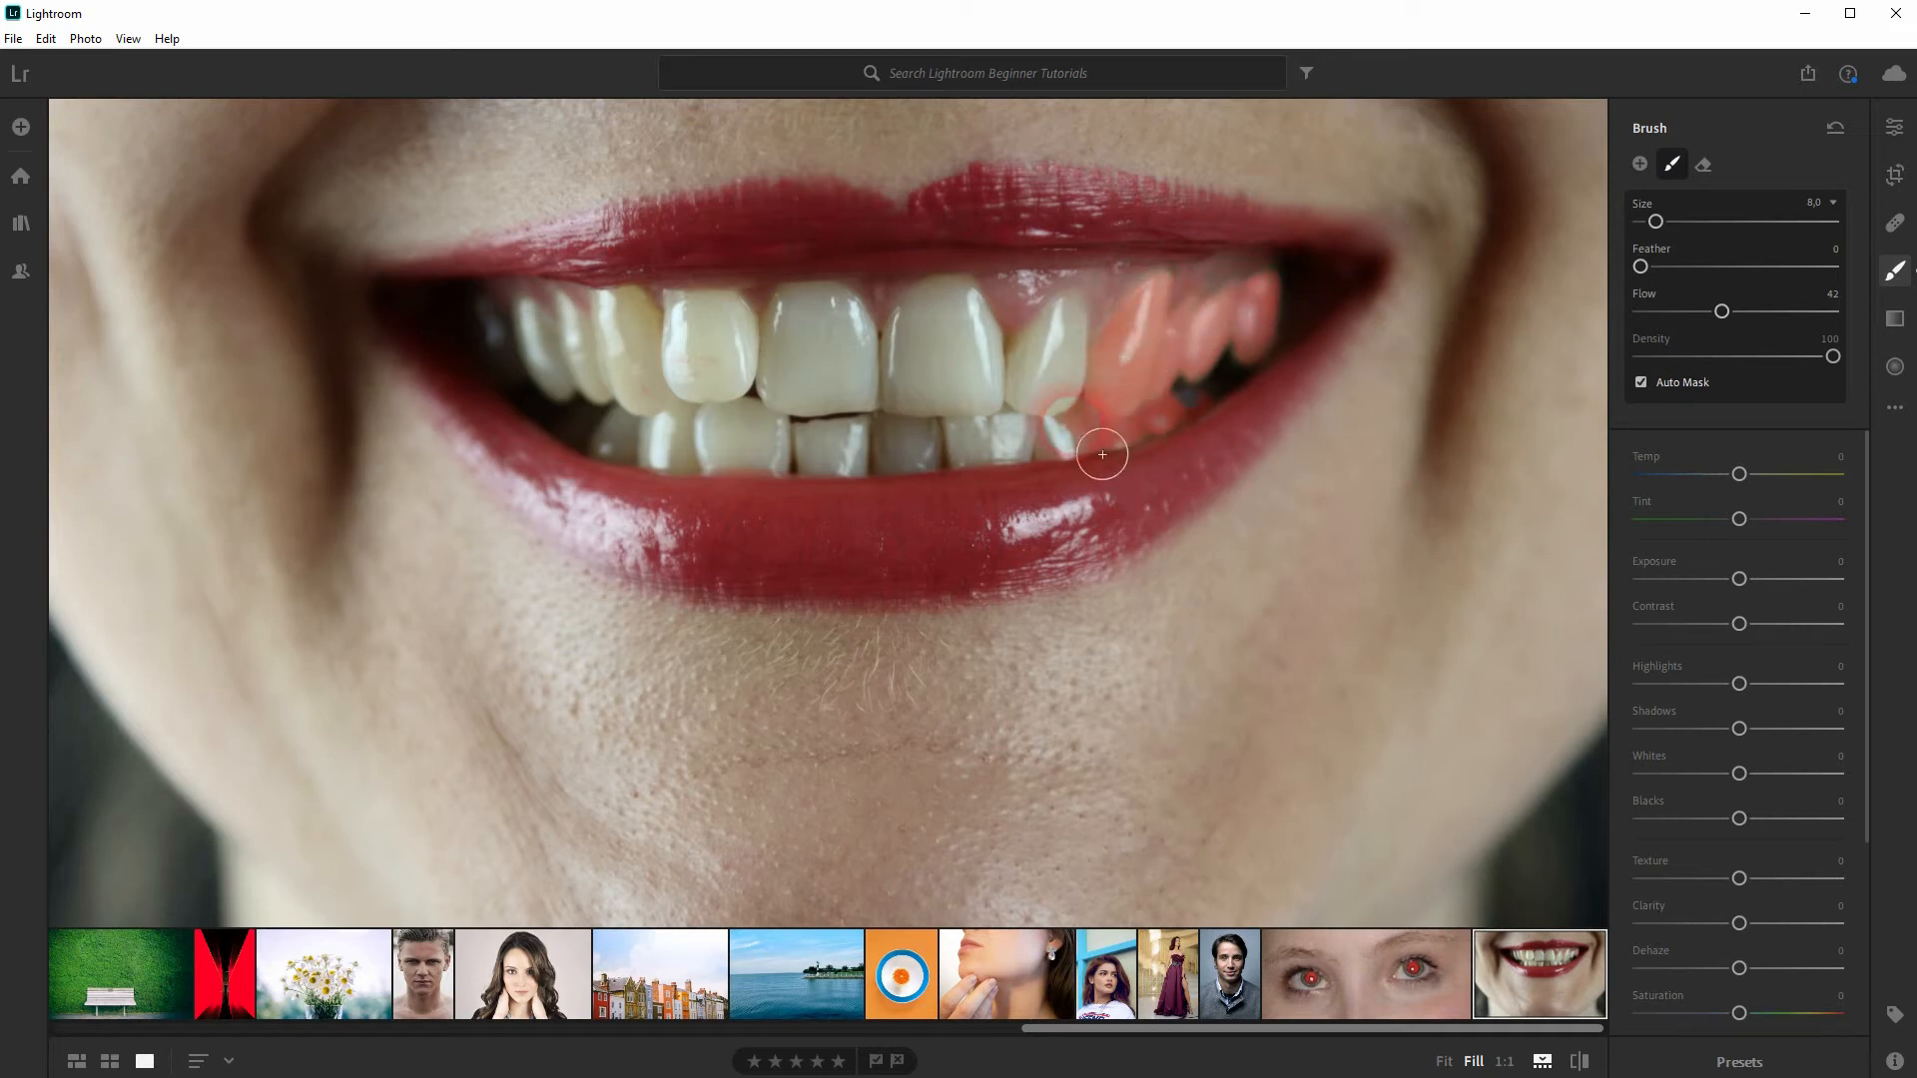
drag(1101, 456, 998, 376)
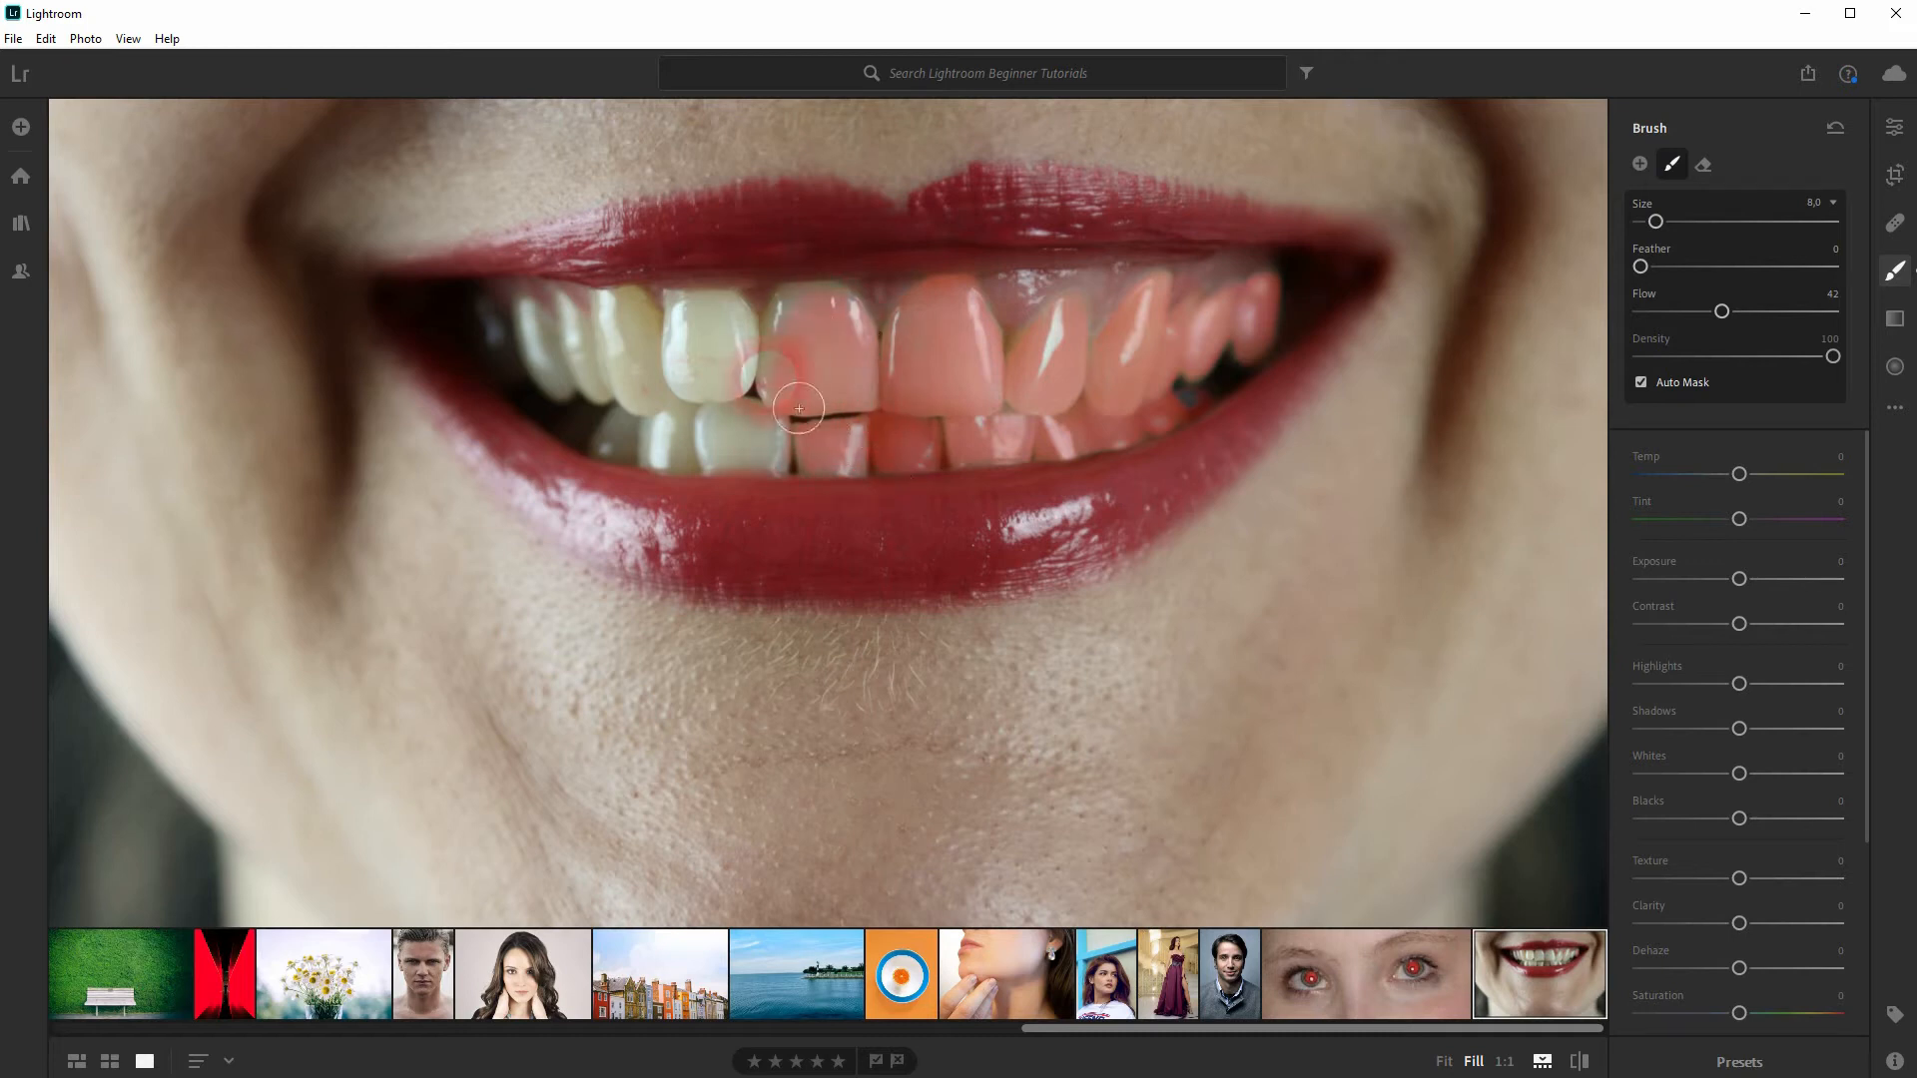
drag(801, 407, 703, 328)
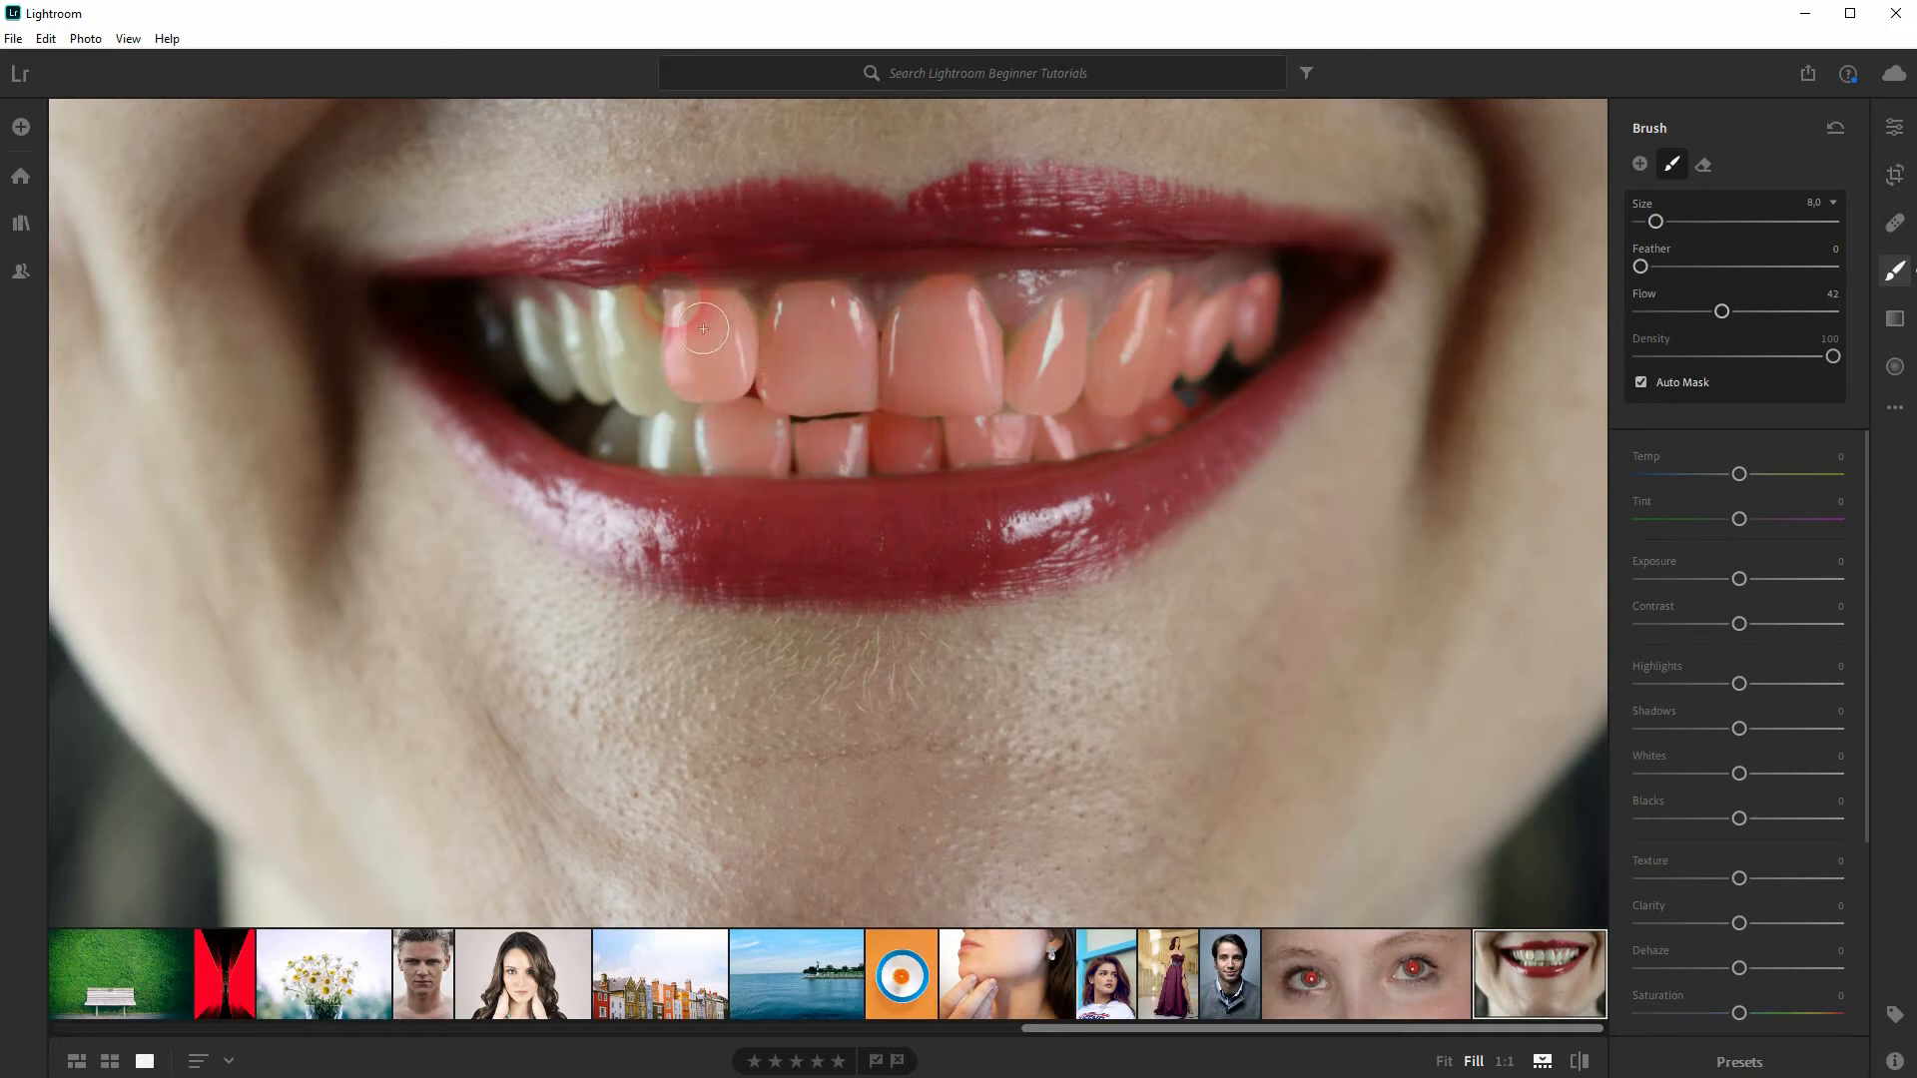
drag(703, 328, 611, 345)
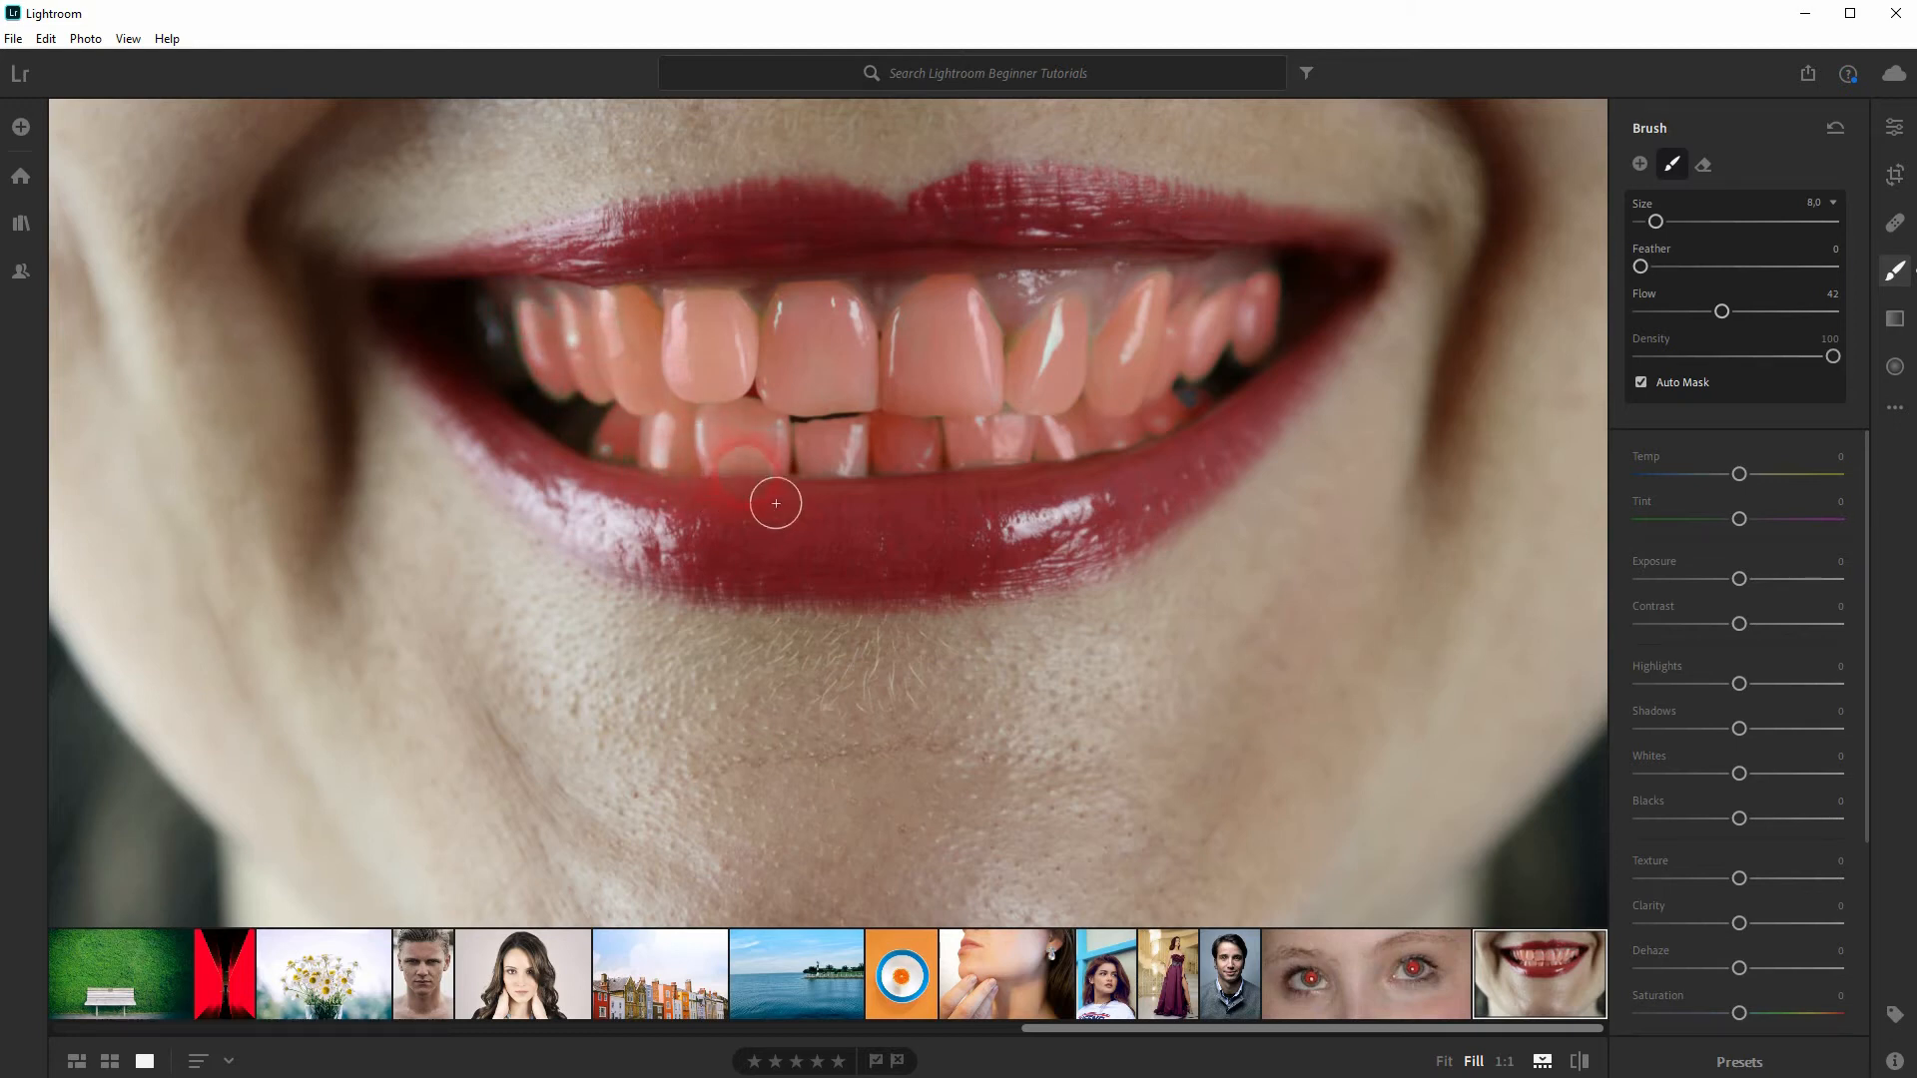
drag(775, 502, 839, 493)
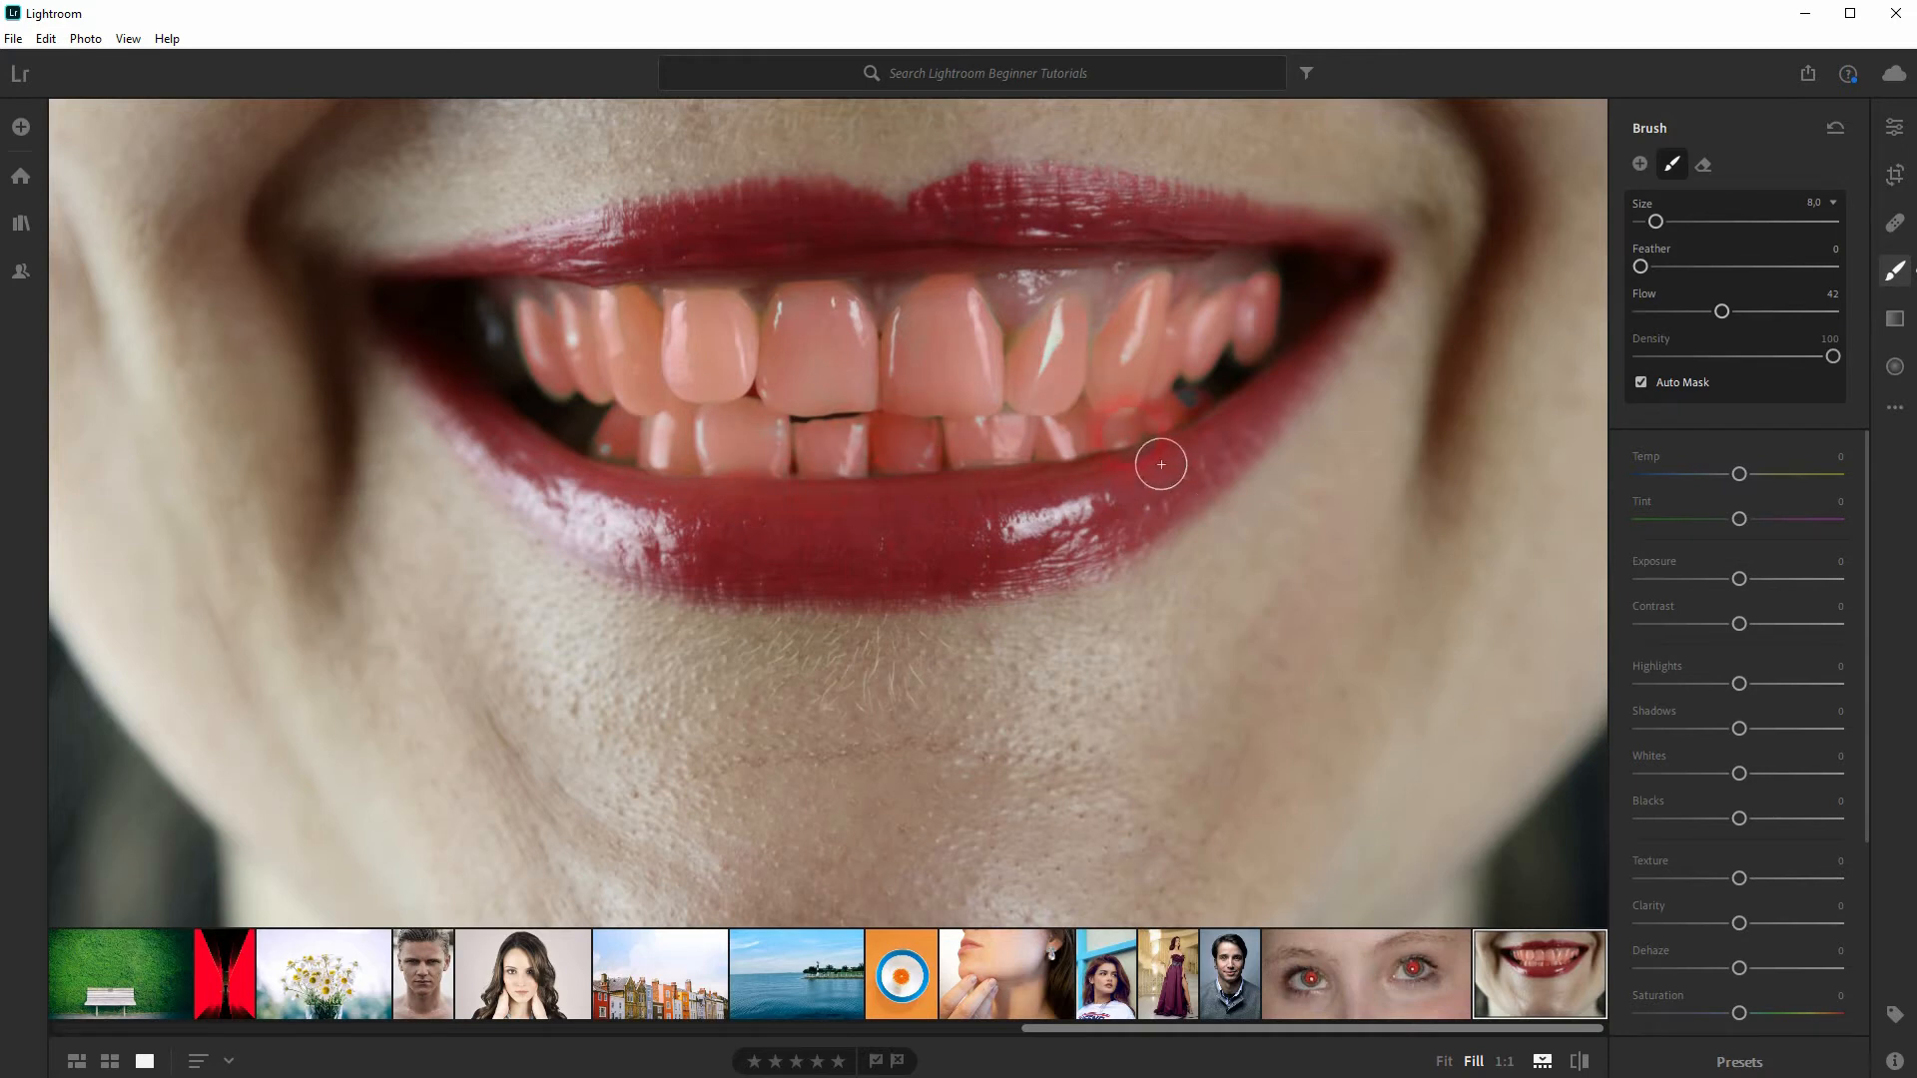
Fill a missed spot on a right tooth, then erase mask spill on the gum above the front teeth
click(1704, 164)
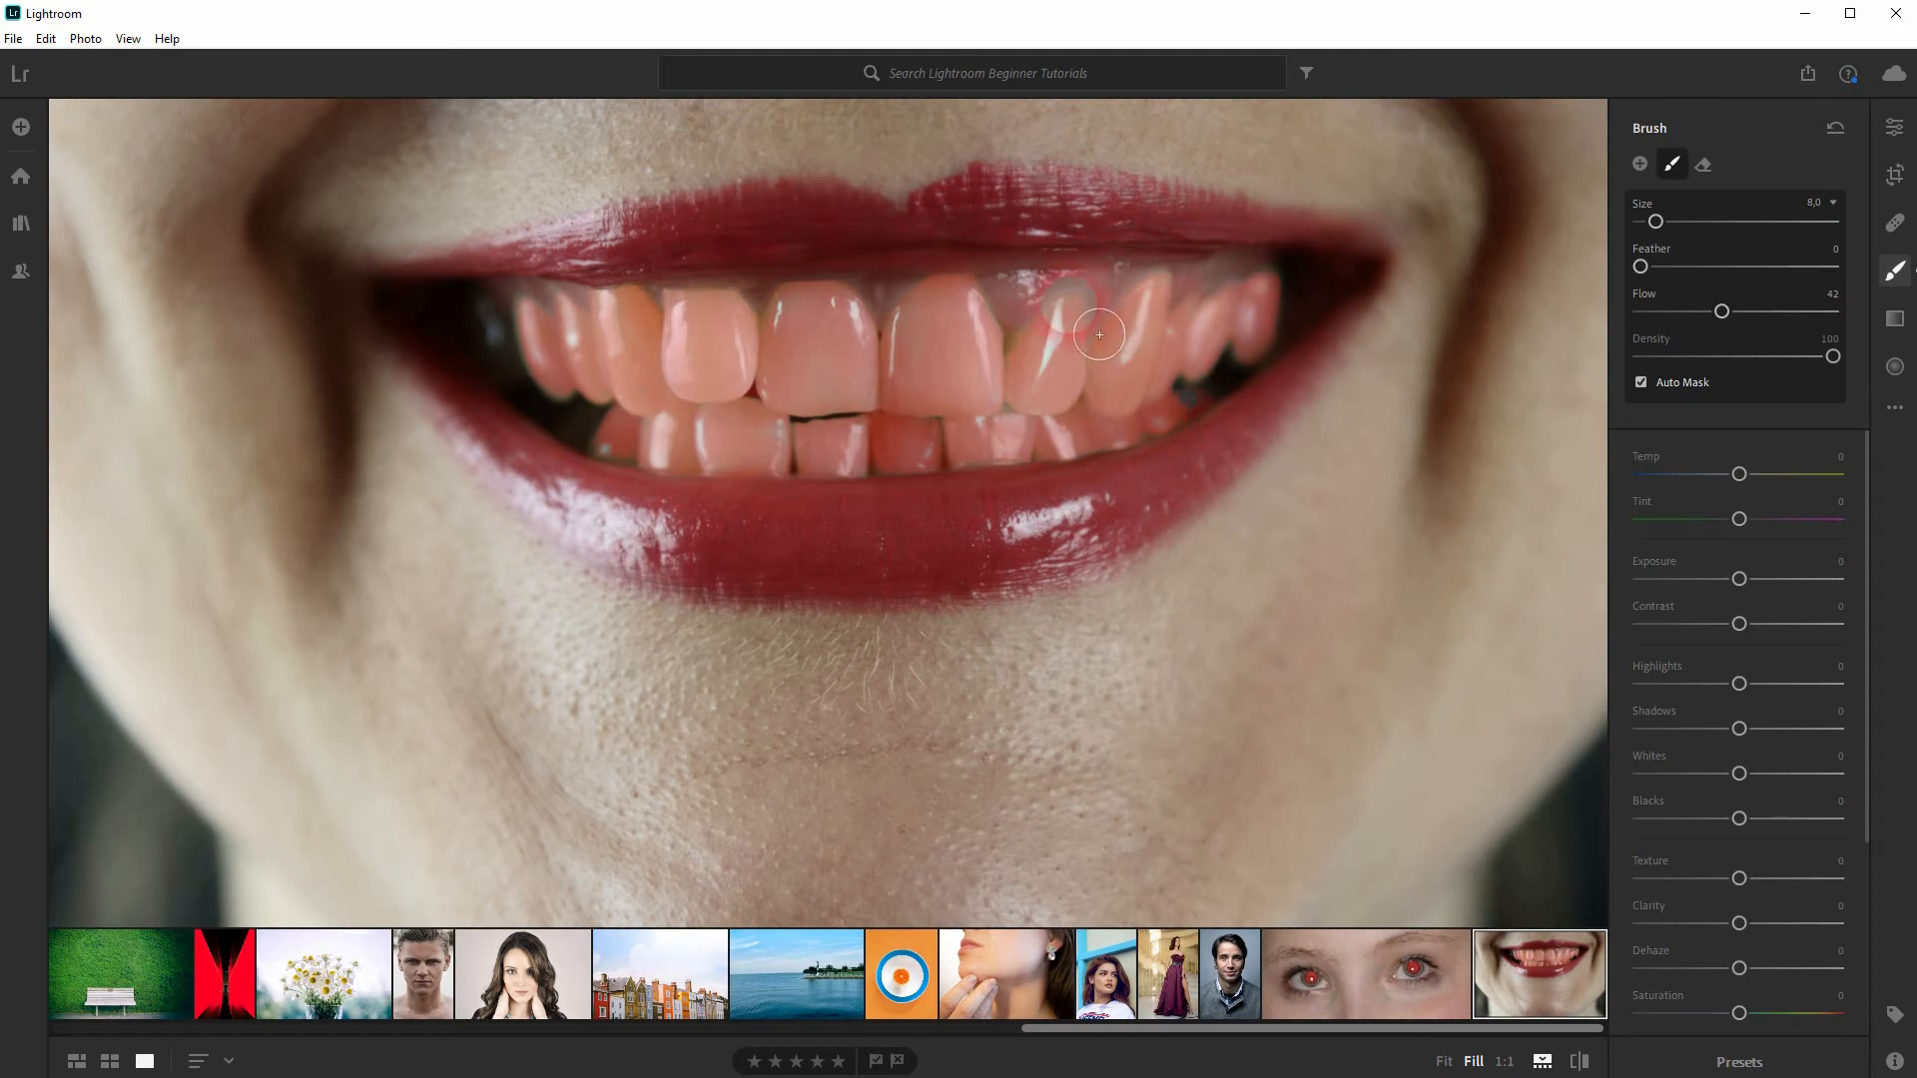
click(1097, 347)
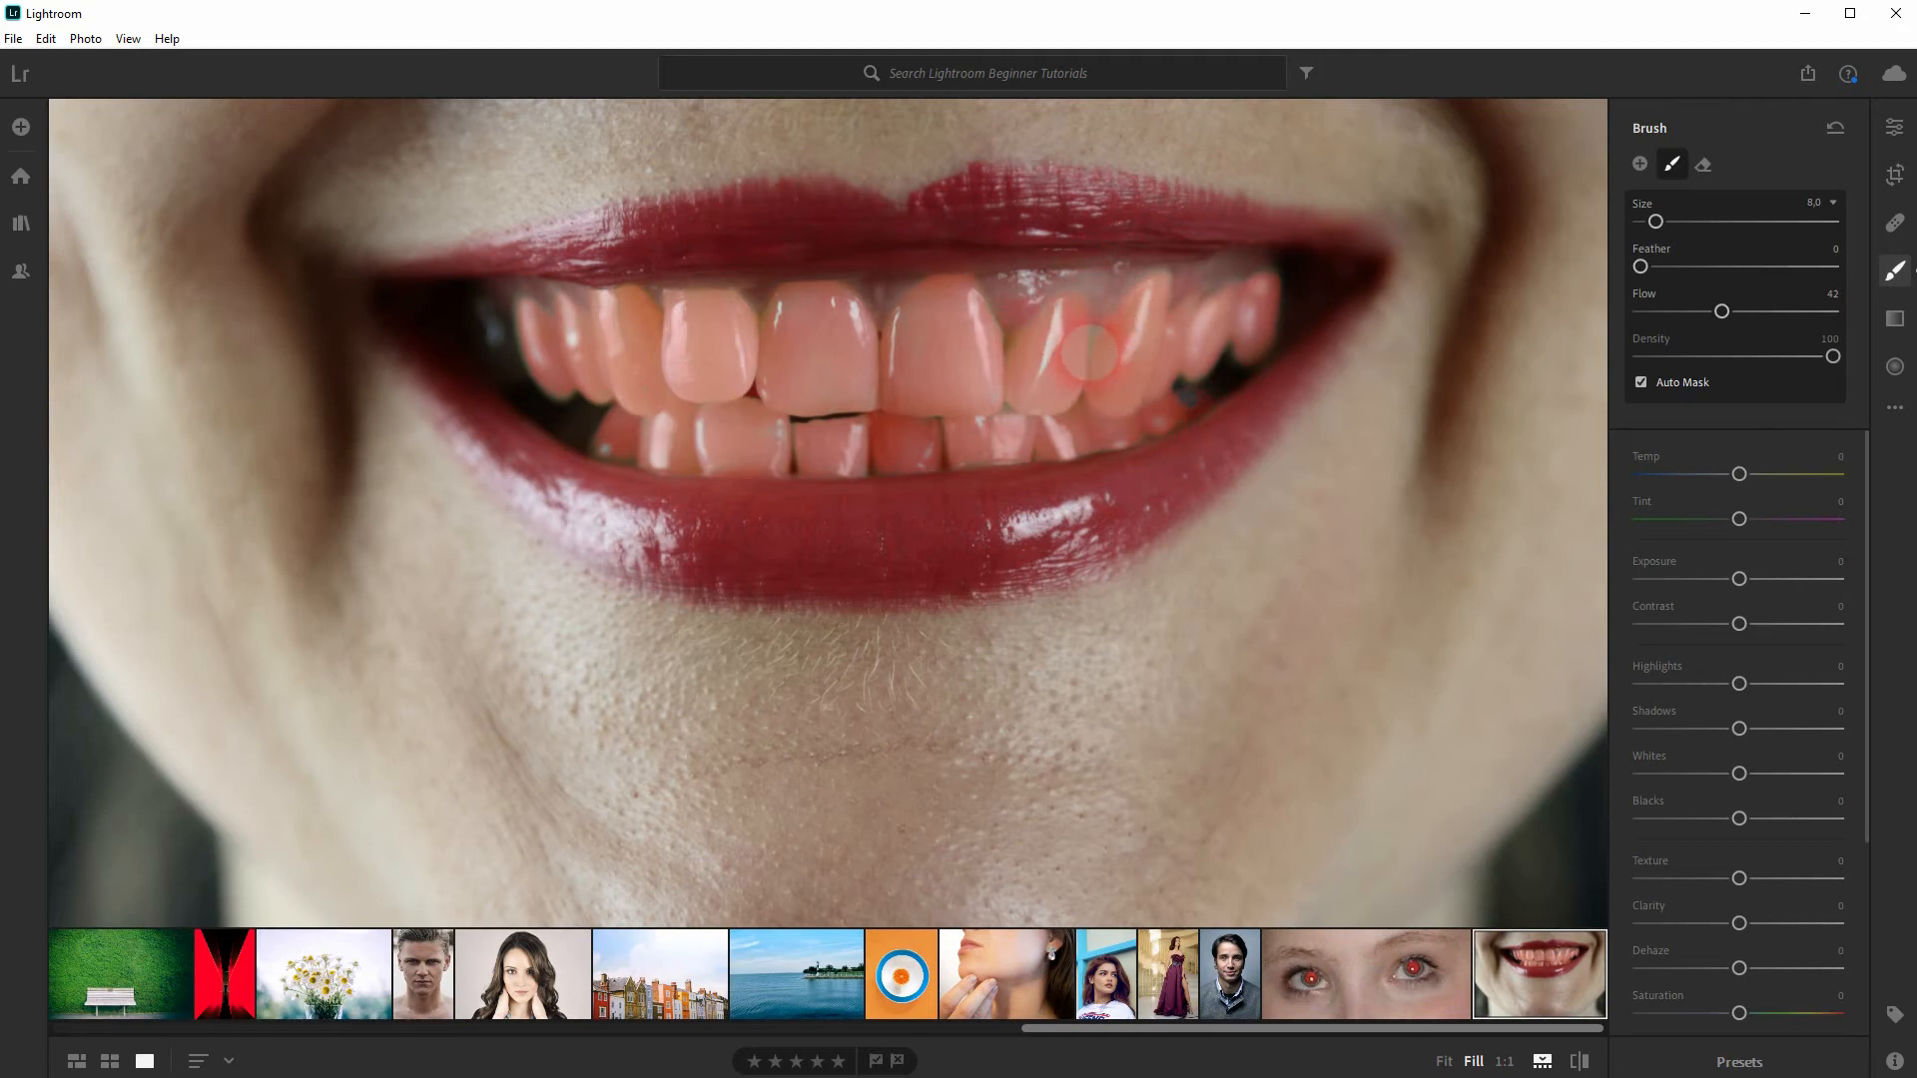
click(1702, 164)
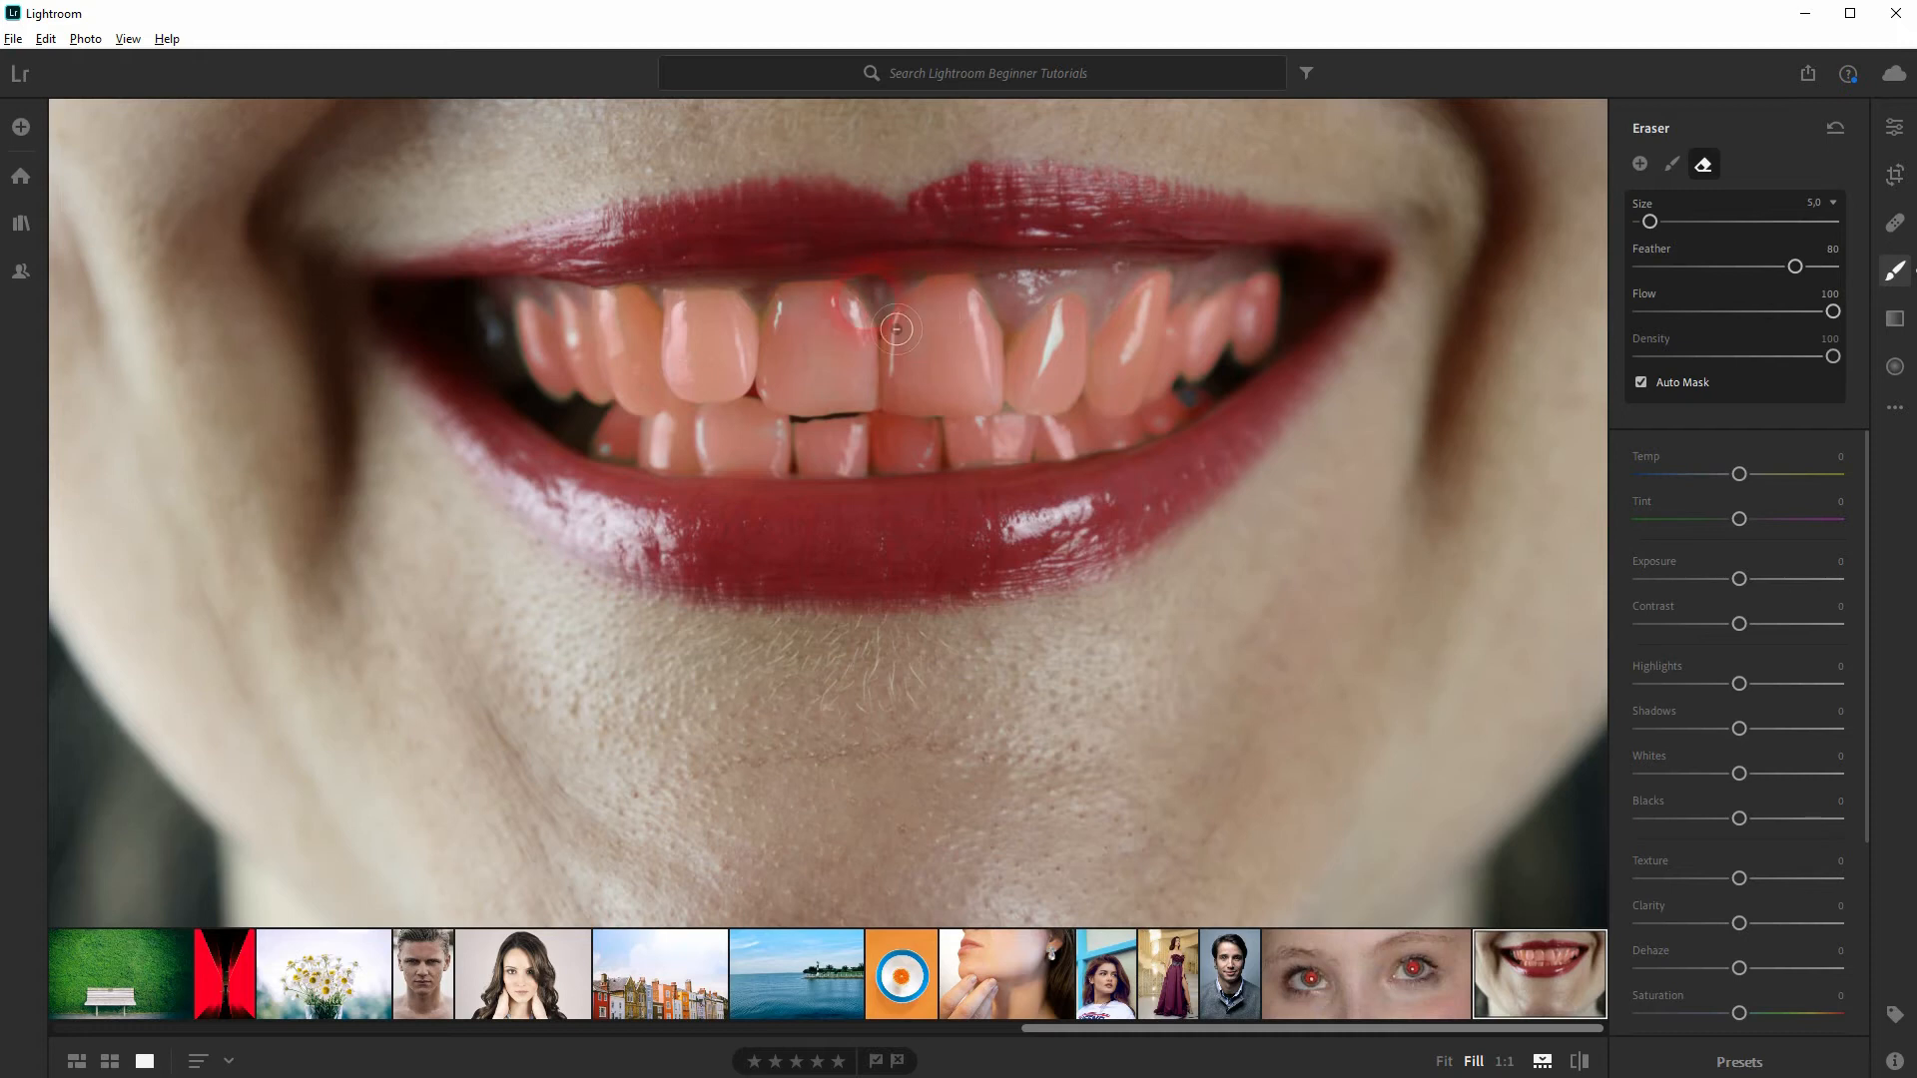
click(1672, 164)
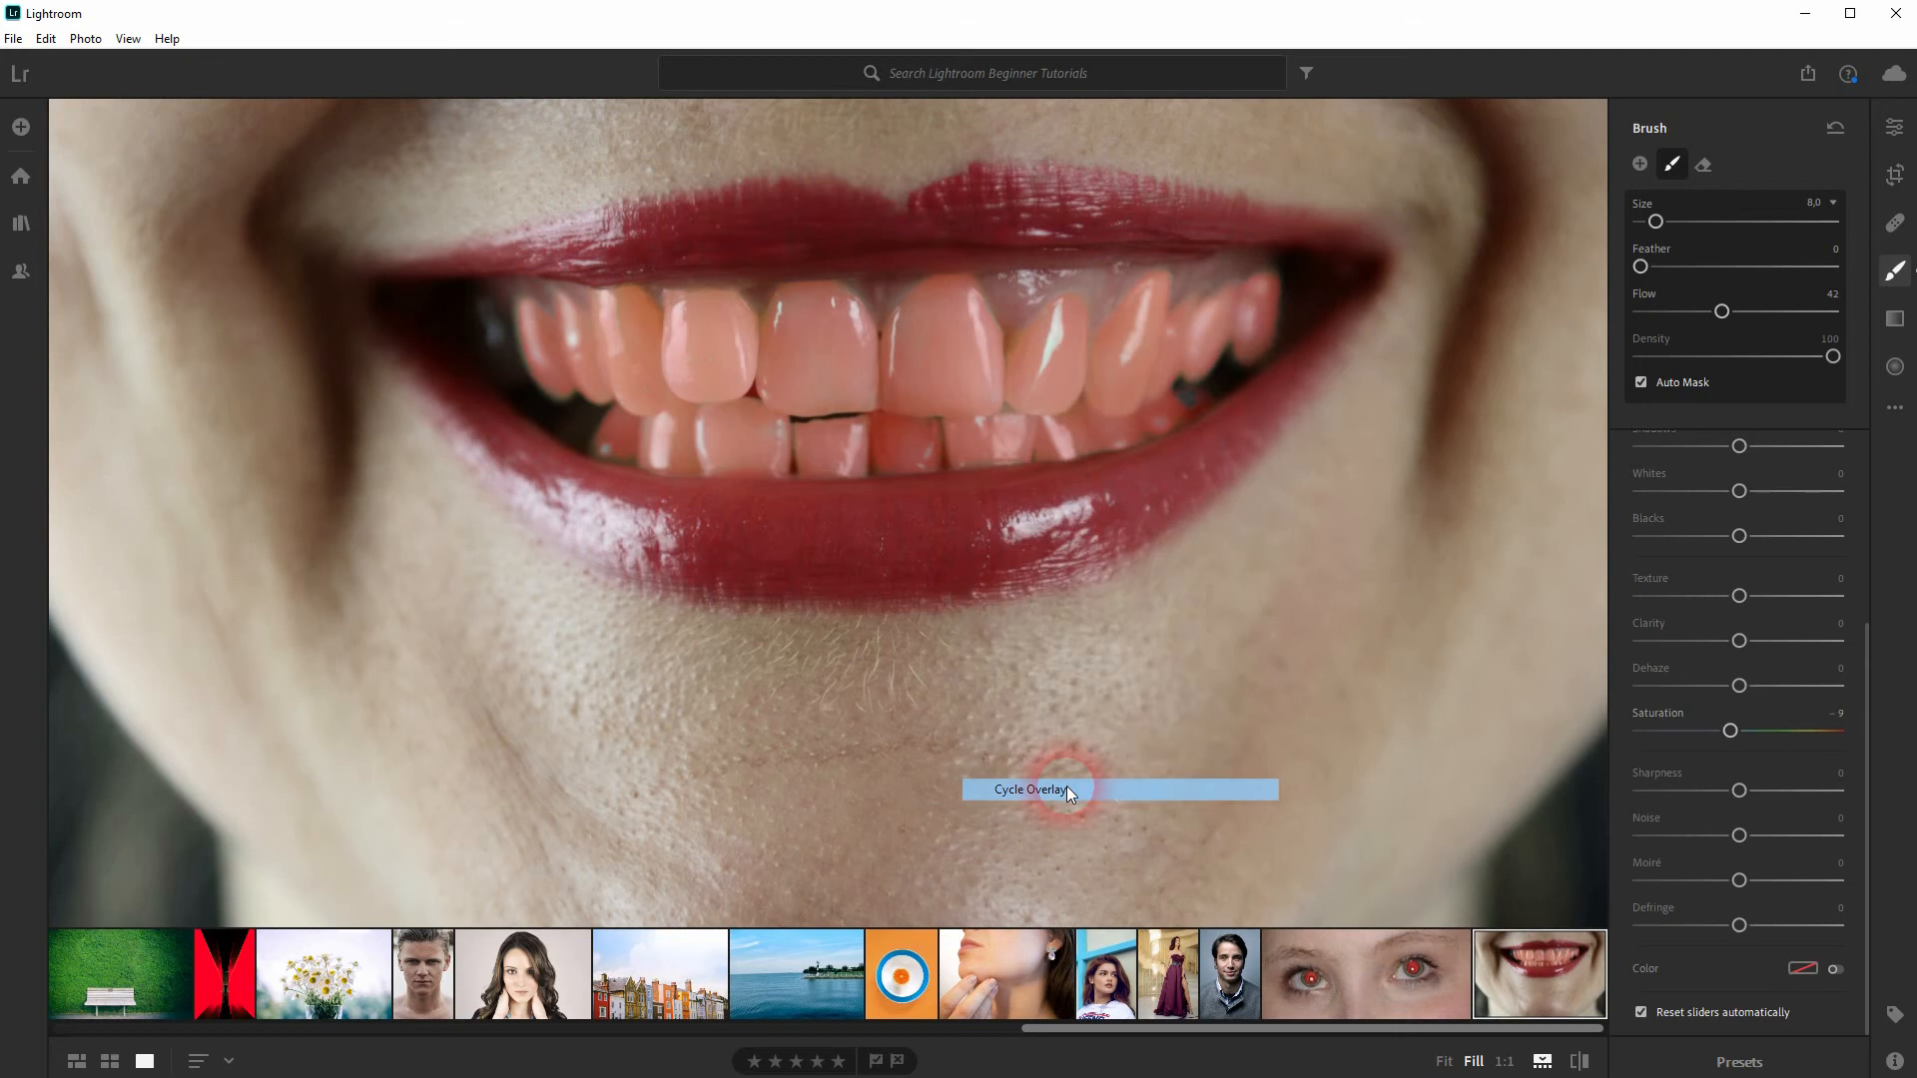
Hide the overlay, drop the teeth saturation to −100 to compare, then settle at −37
right_click(1088, 795)
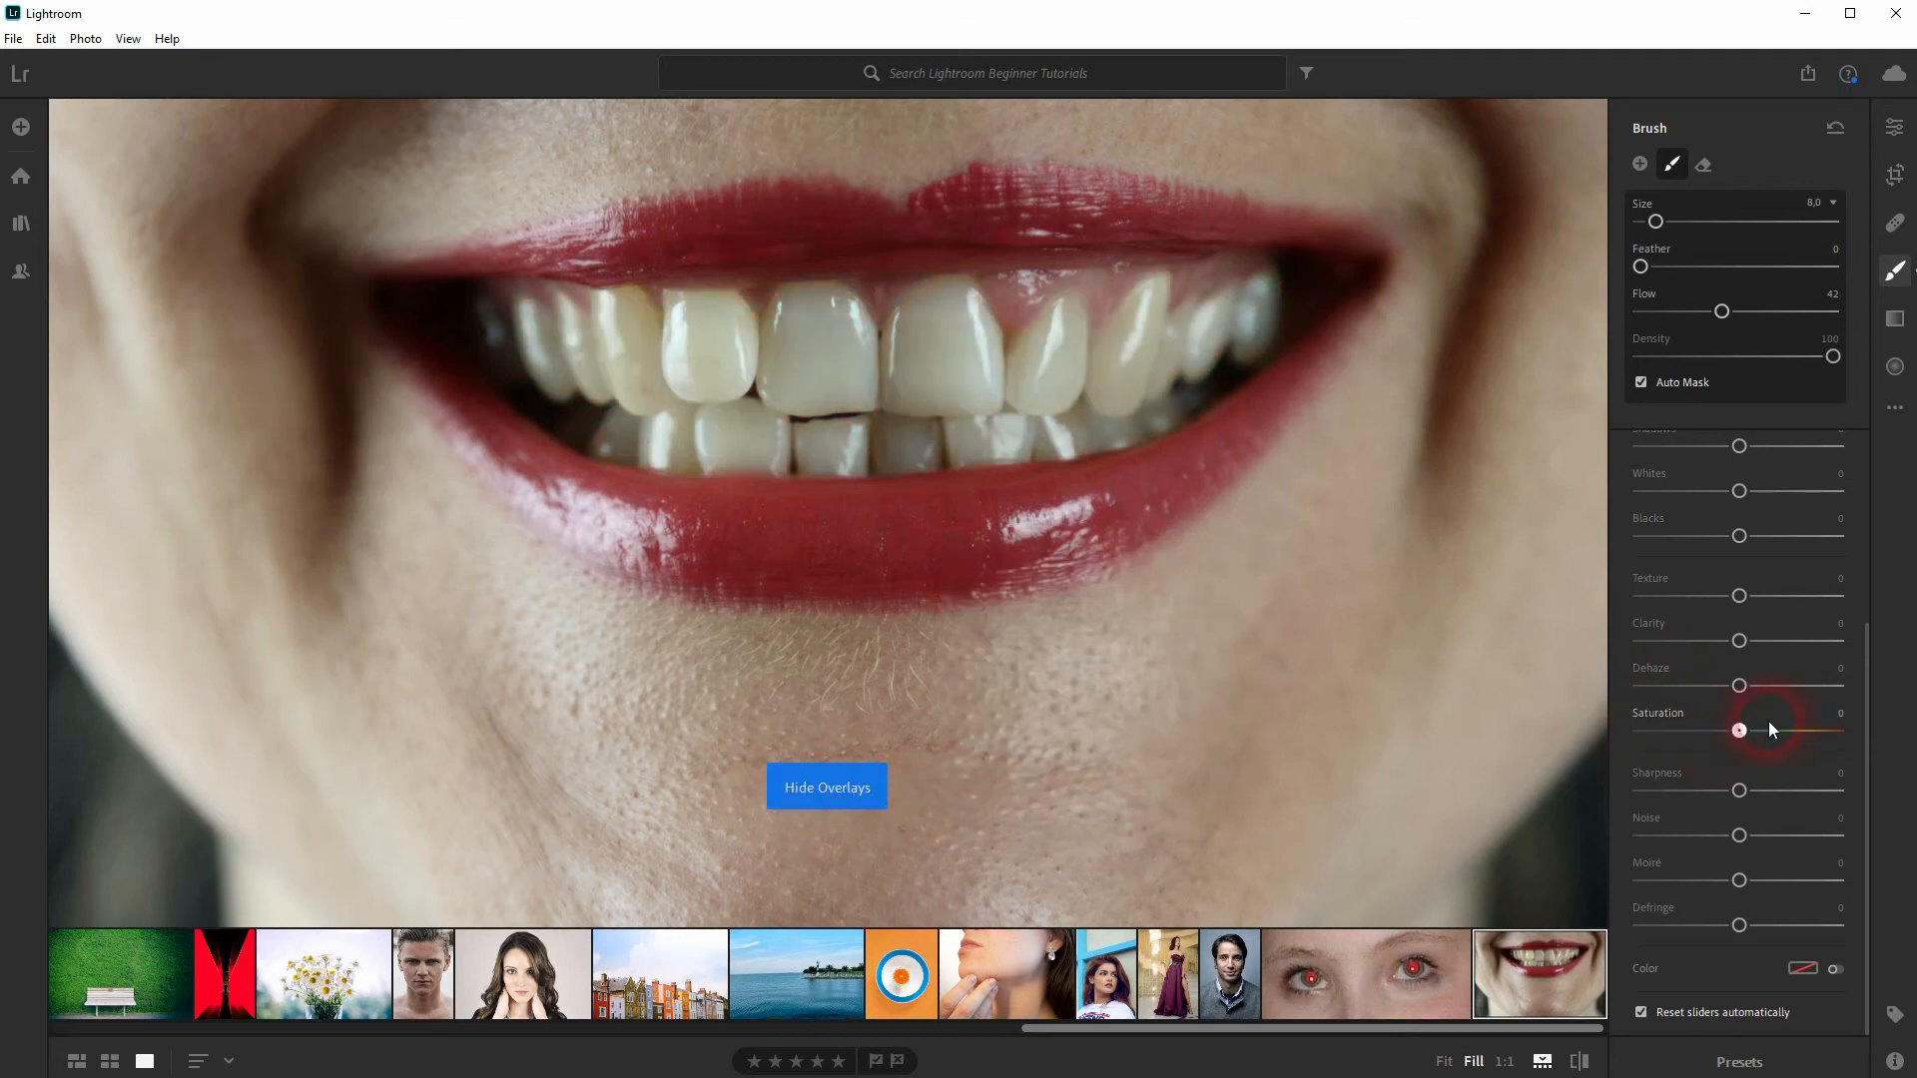
drag(1741, 731, 1638, 731)
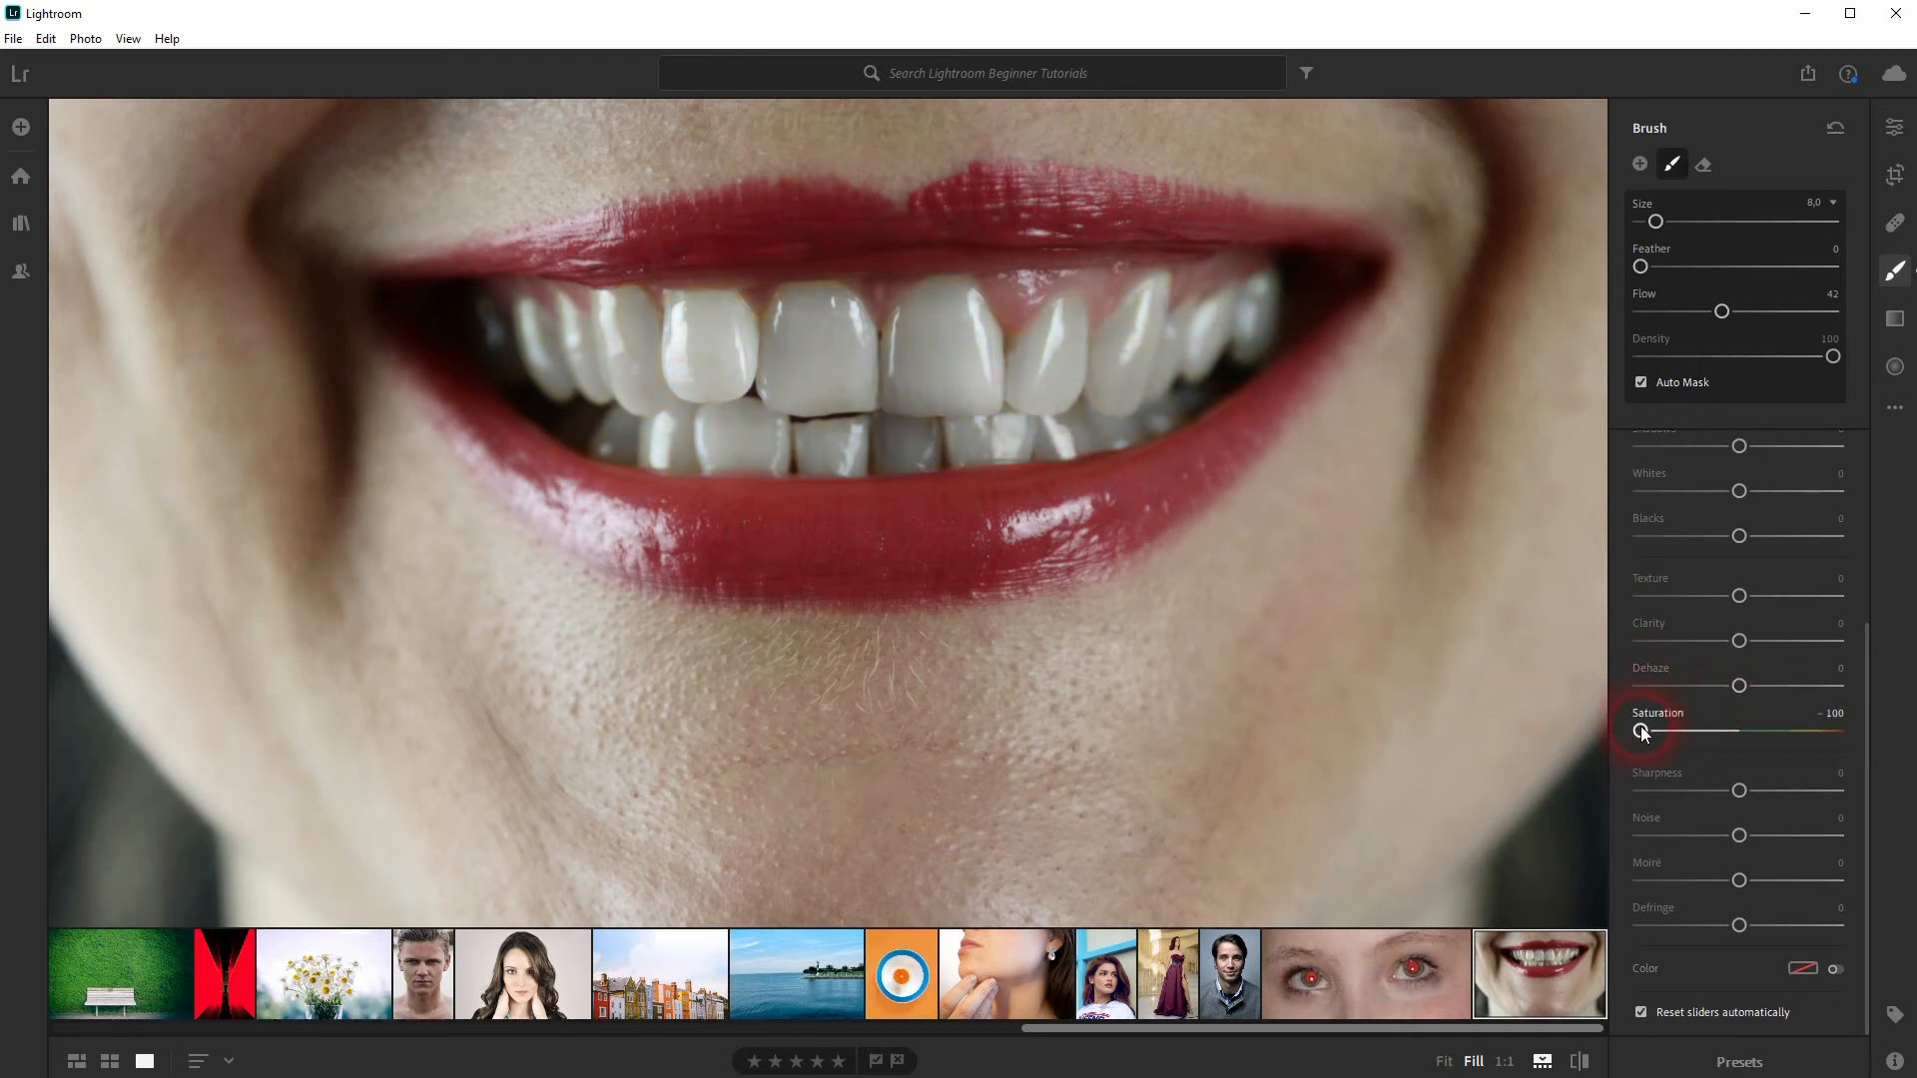
drag(1641, 731, 1702, 731)
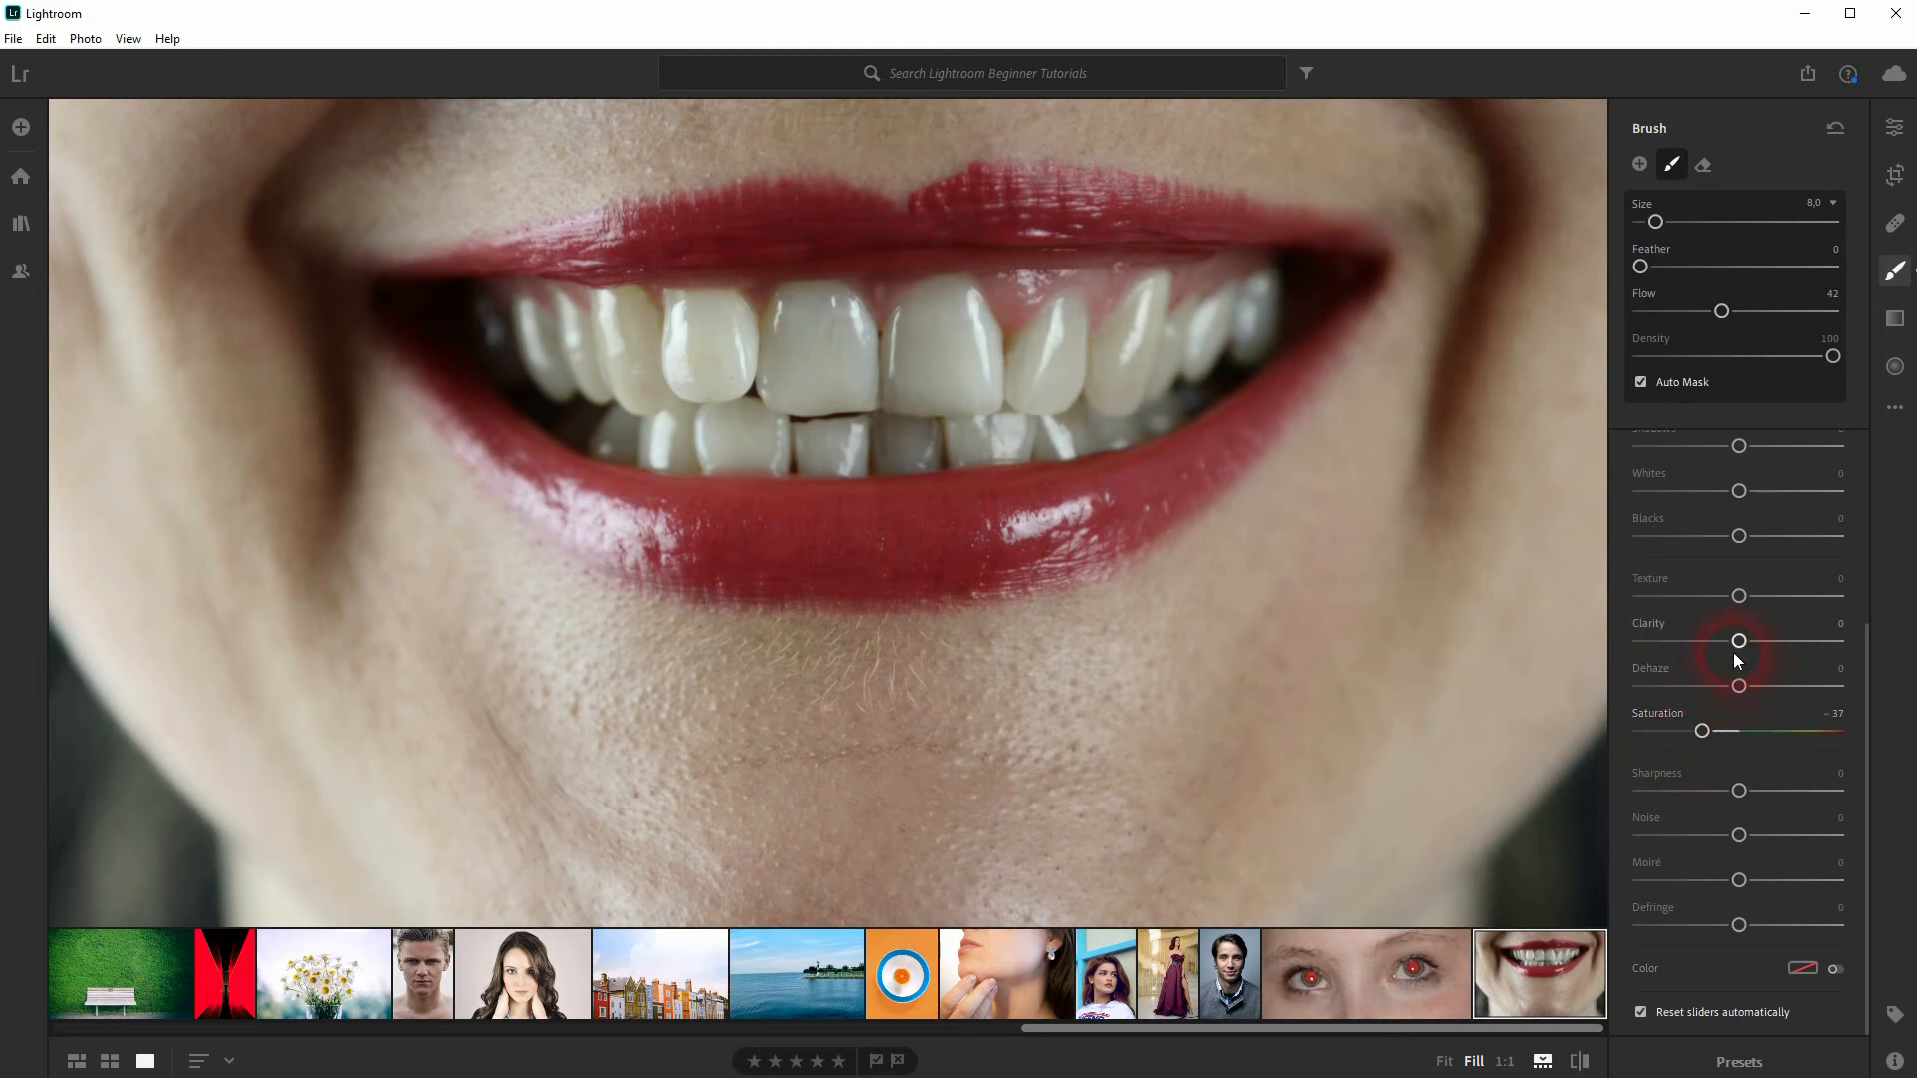
Test clarity at −45, then settle the masked teeth at about +29 clarity
drag(1738, 641, 1696, 641)
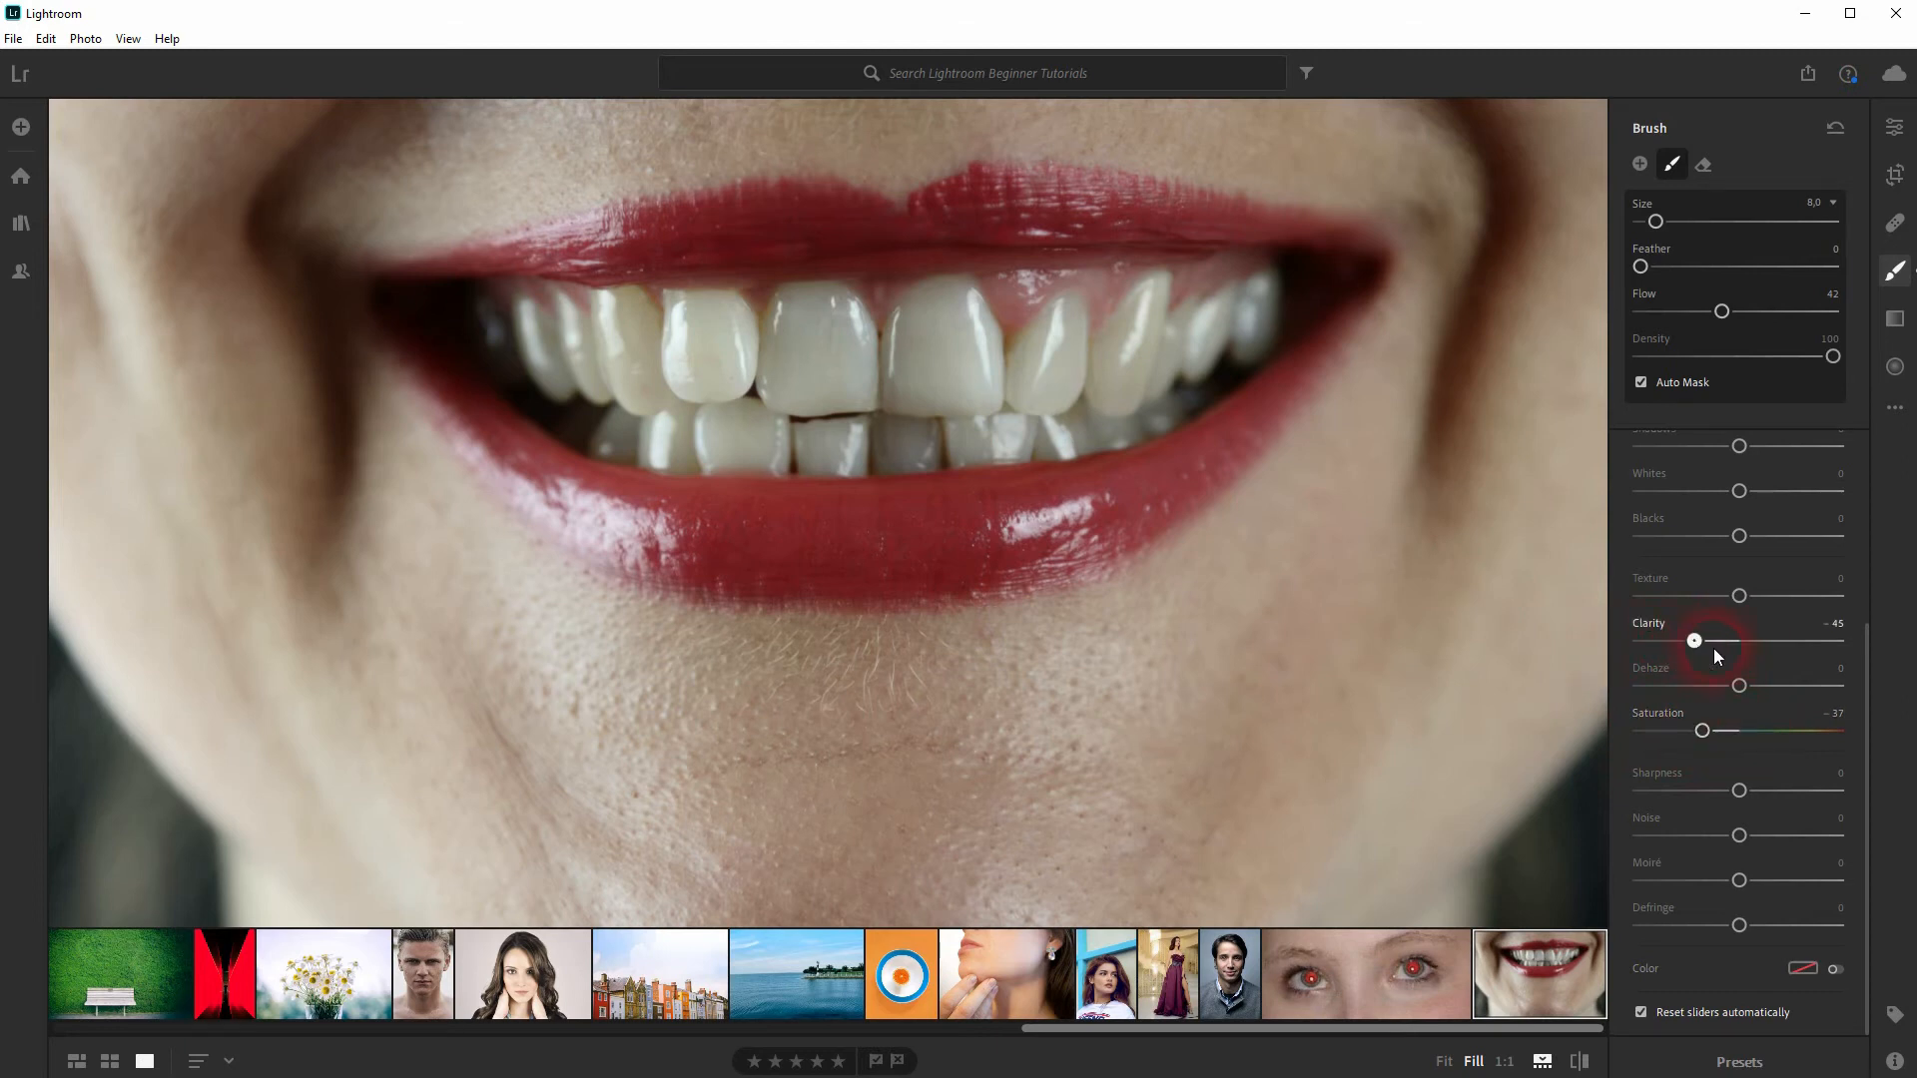
drag(1696, 639, 1767, 639)
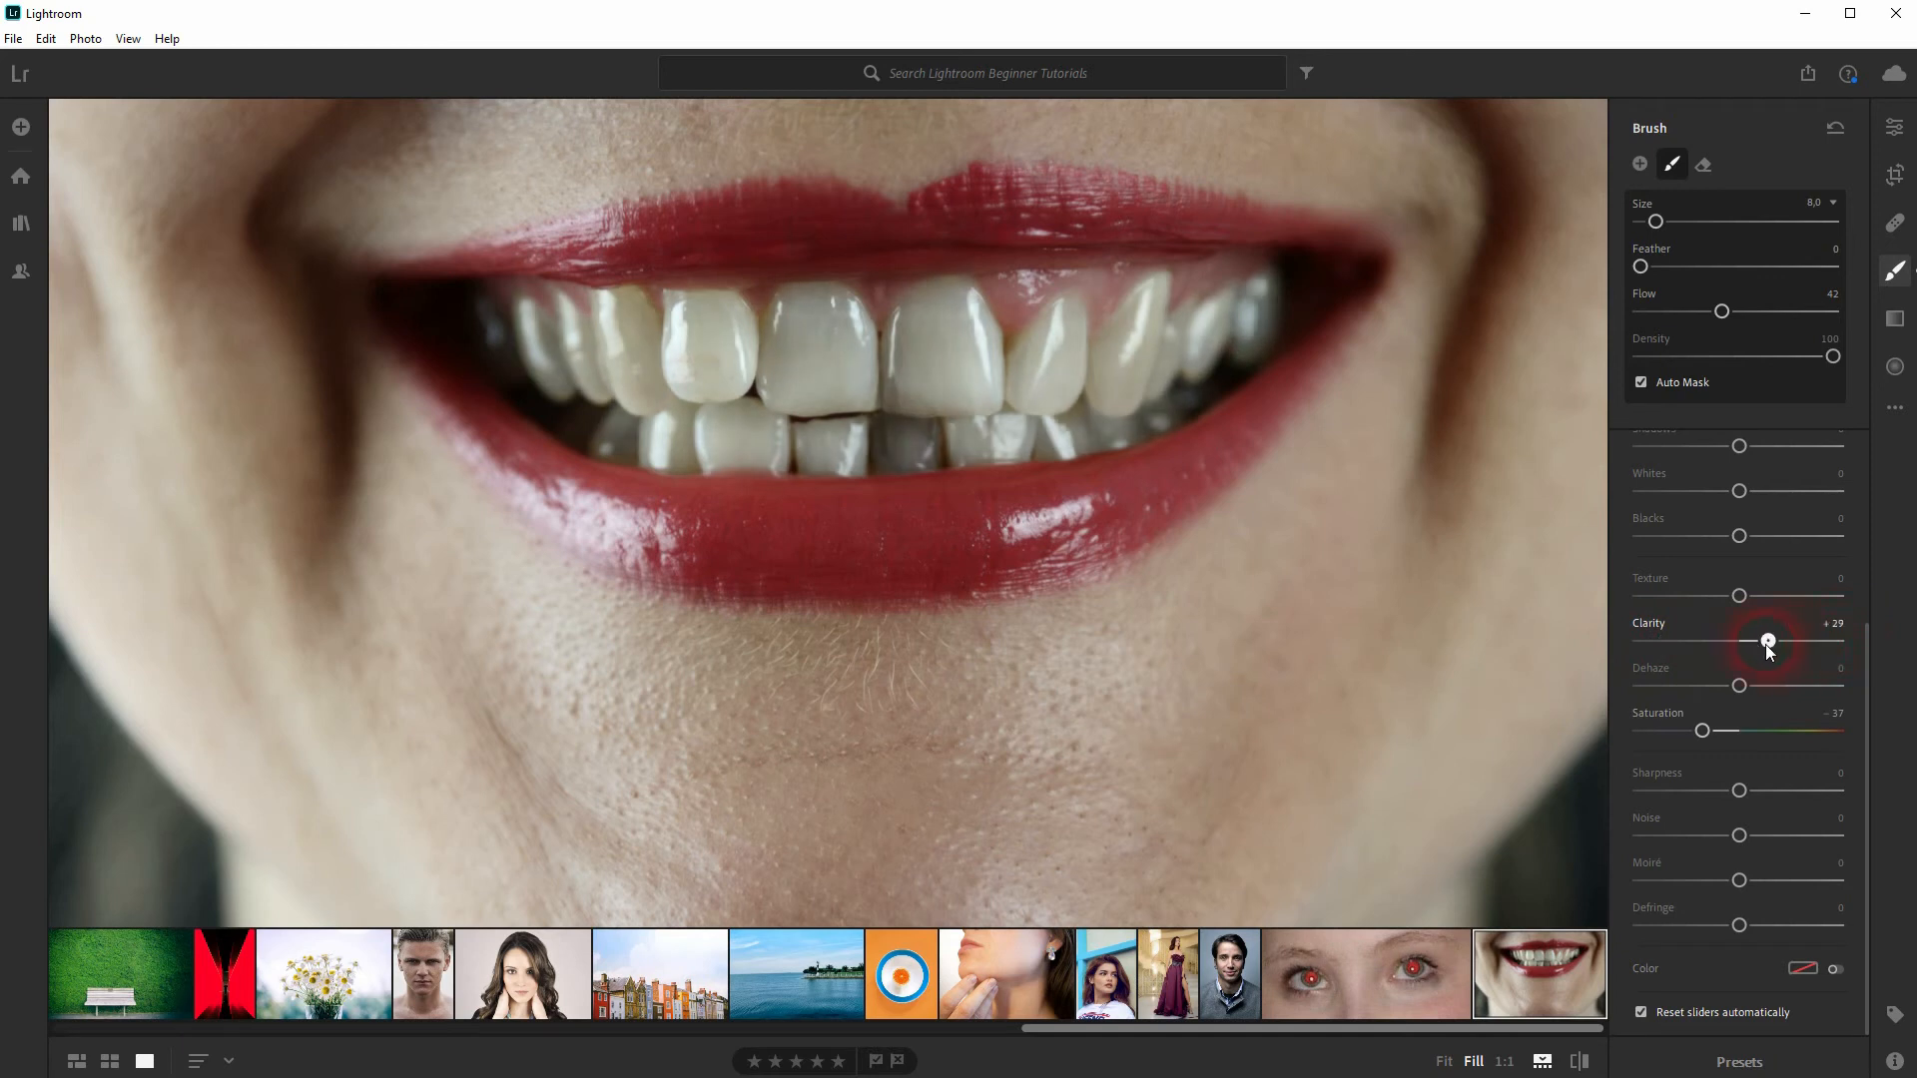
drag(1768, 641, 1711, 642)
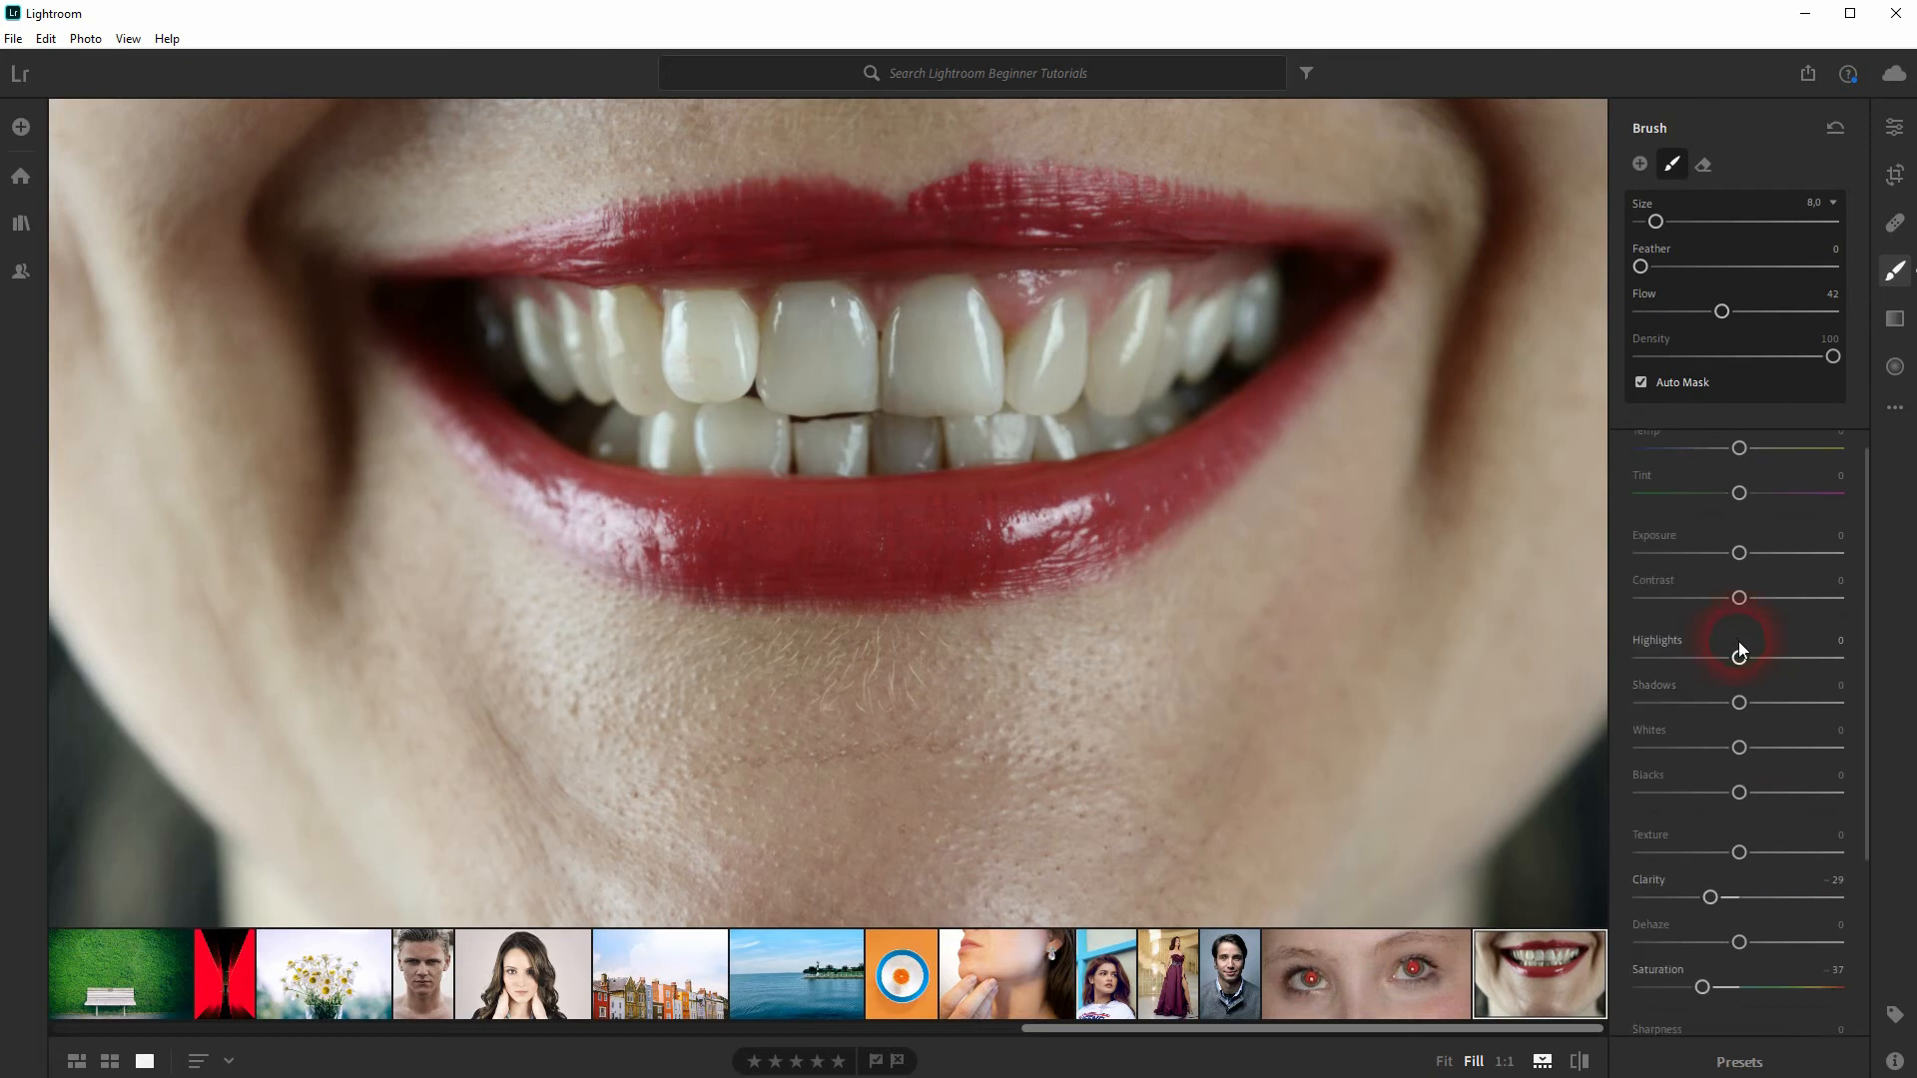
mouse_move(1741, 793)
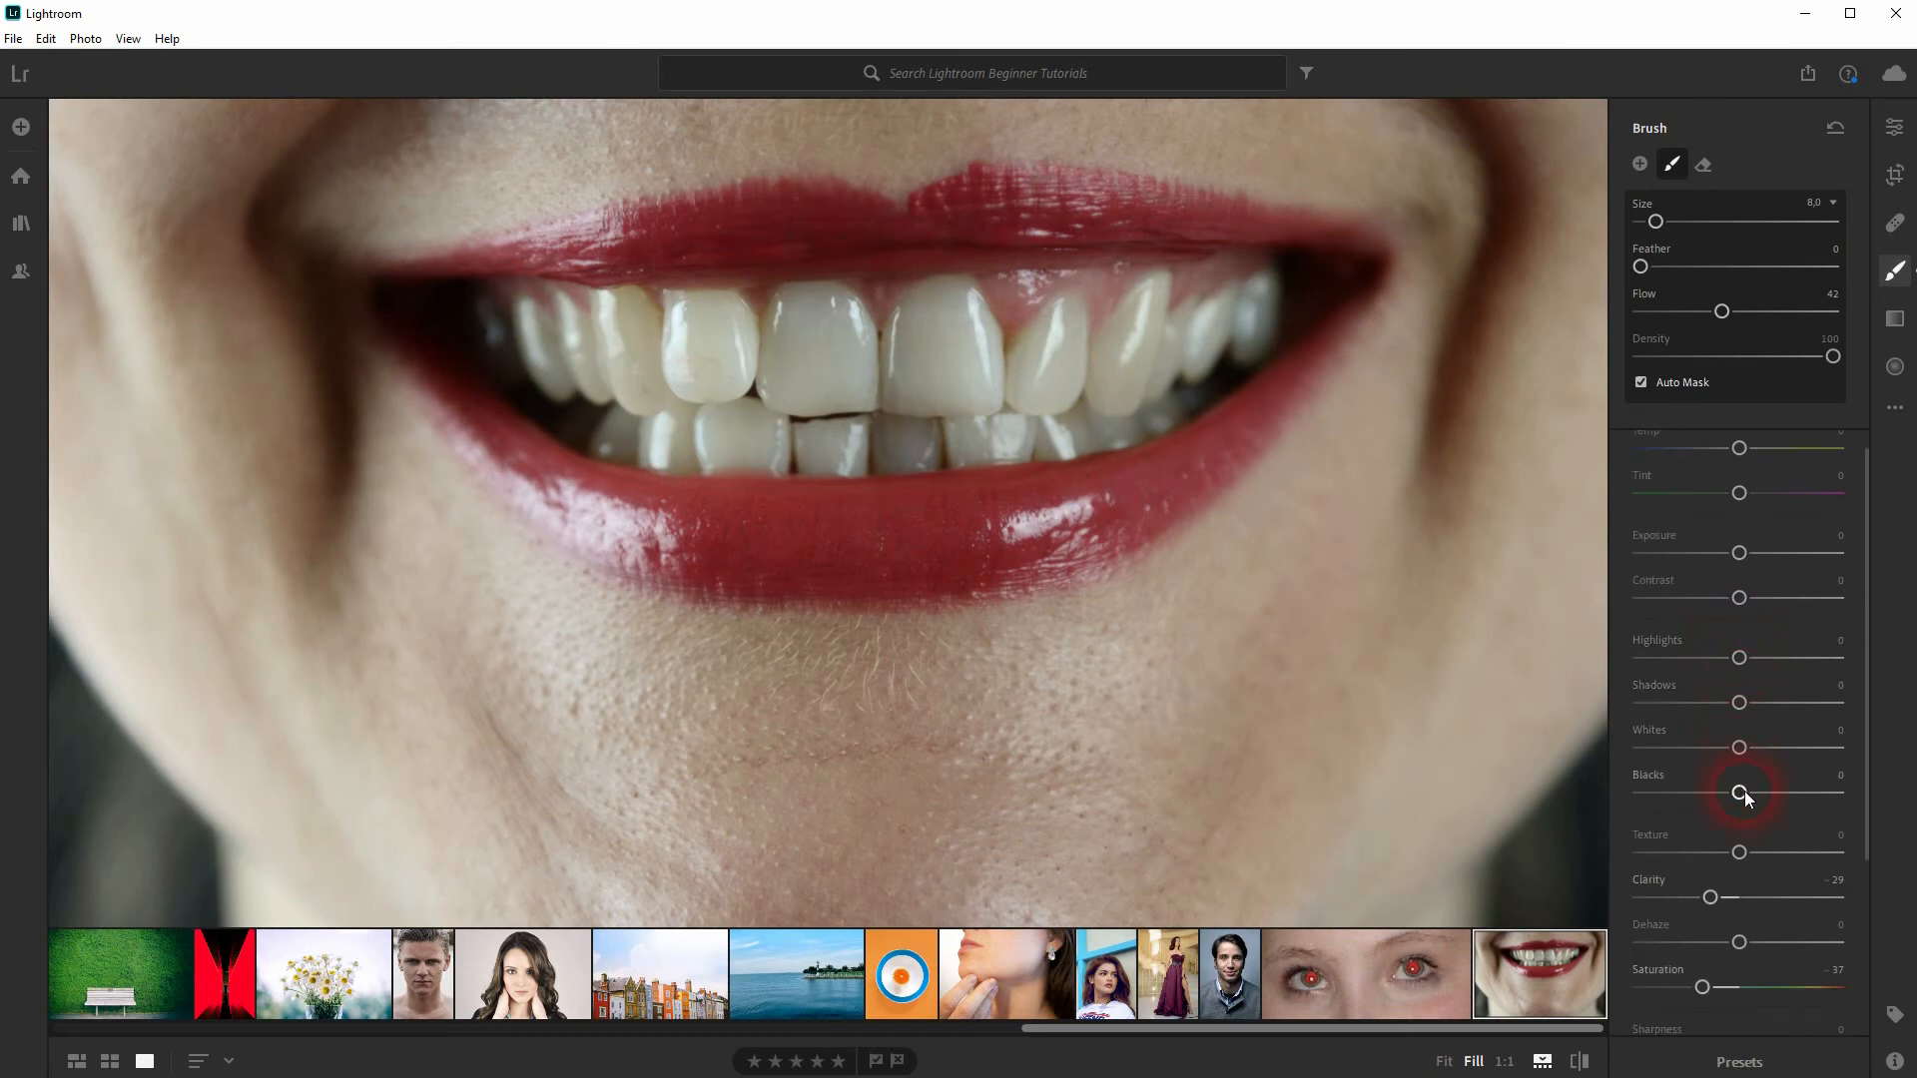
Set the mask's blacks −18, whites +27, shadows +11, highlights +25 and contrast +34
drag(1742, 795, 1717, 795)
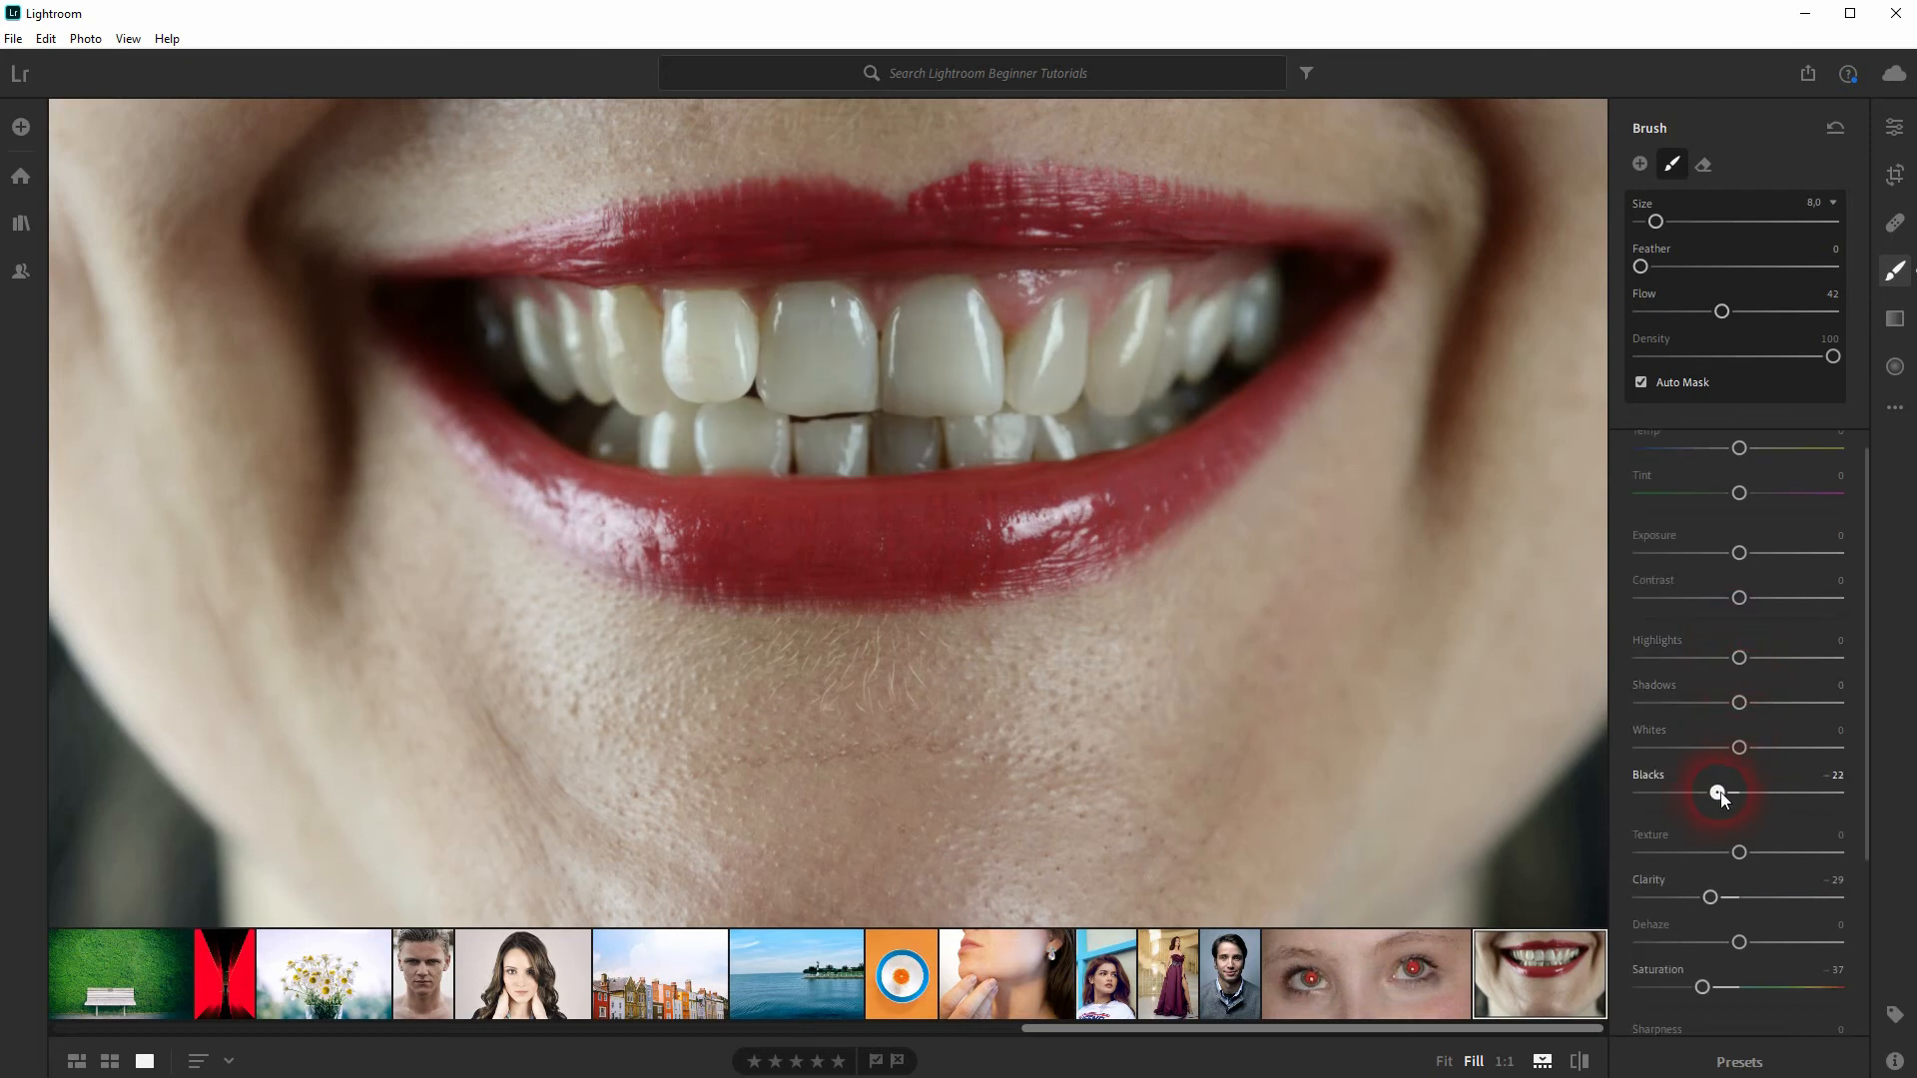
drag(1720, 793, 1724, 793)
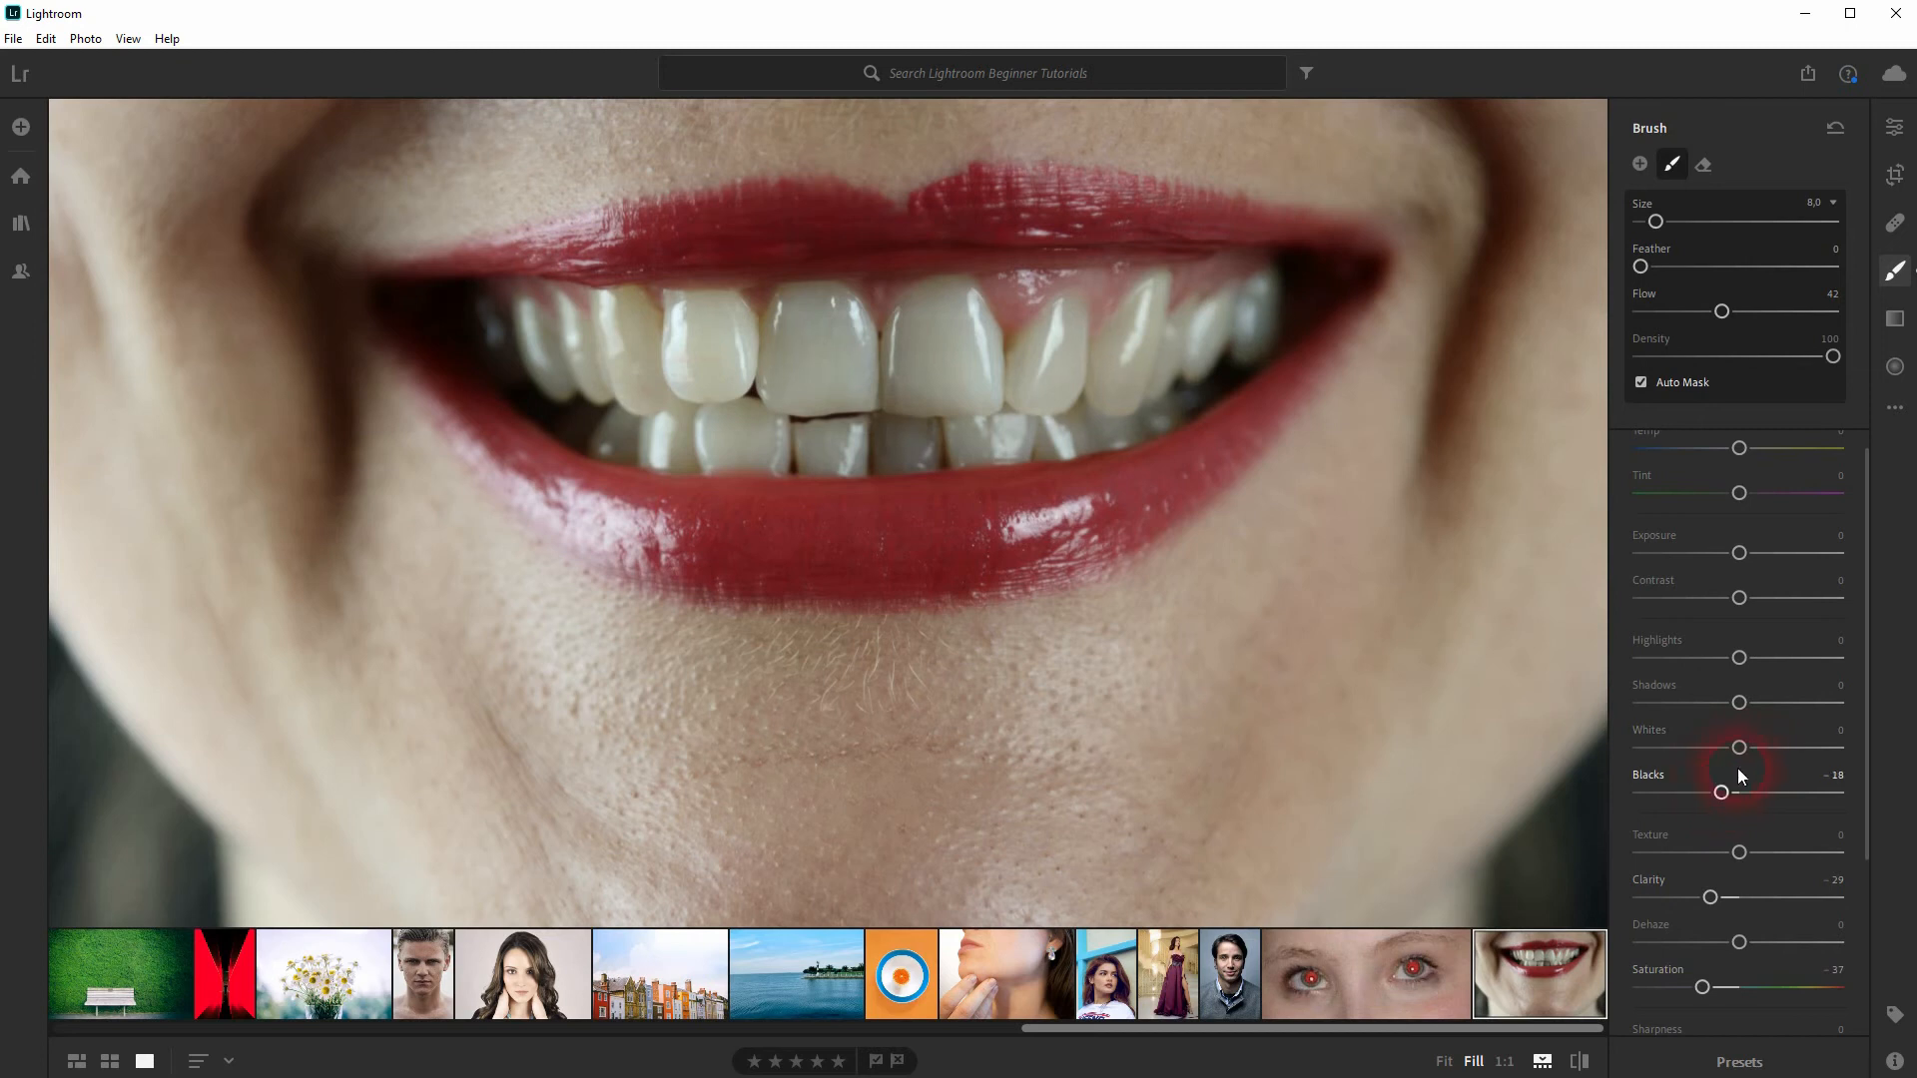
drag(1740, 745, 1768, 745)
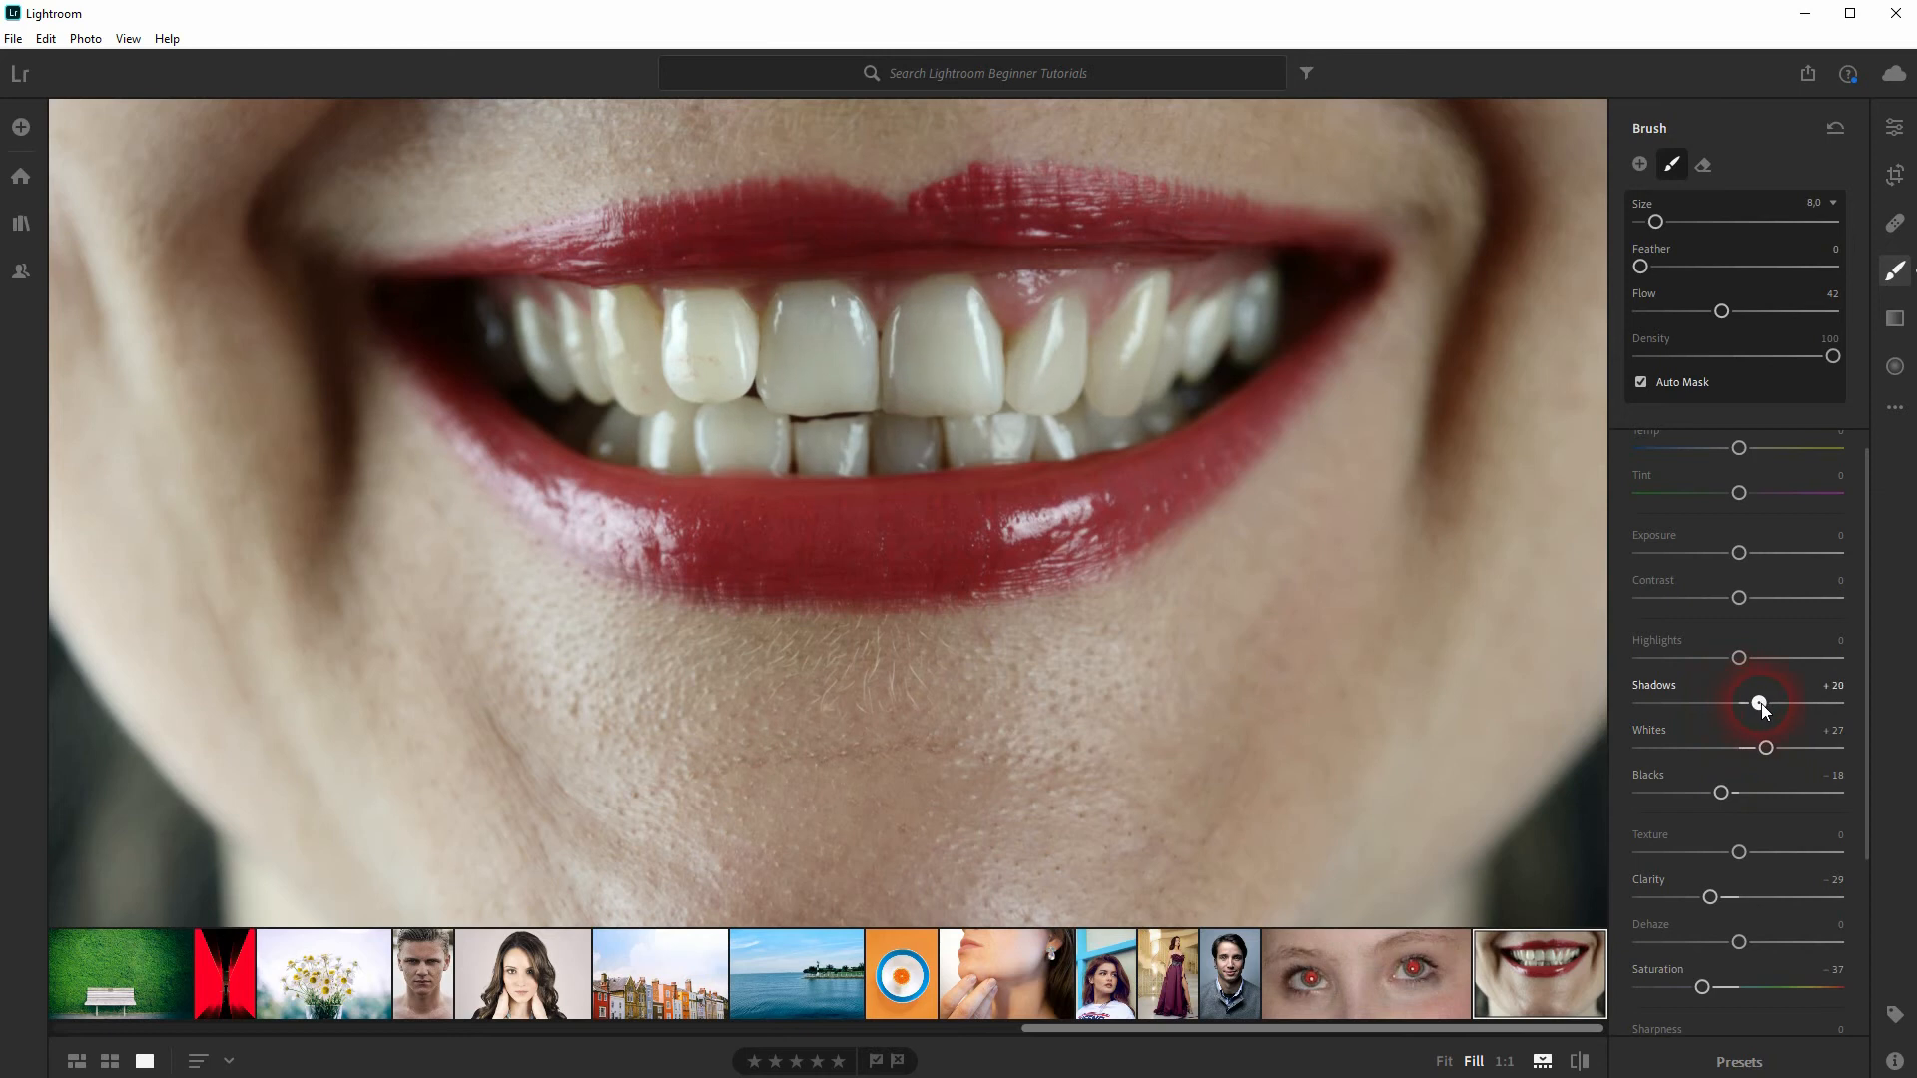
drag(1762, 709, 1703, 709)
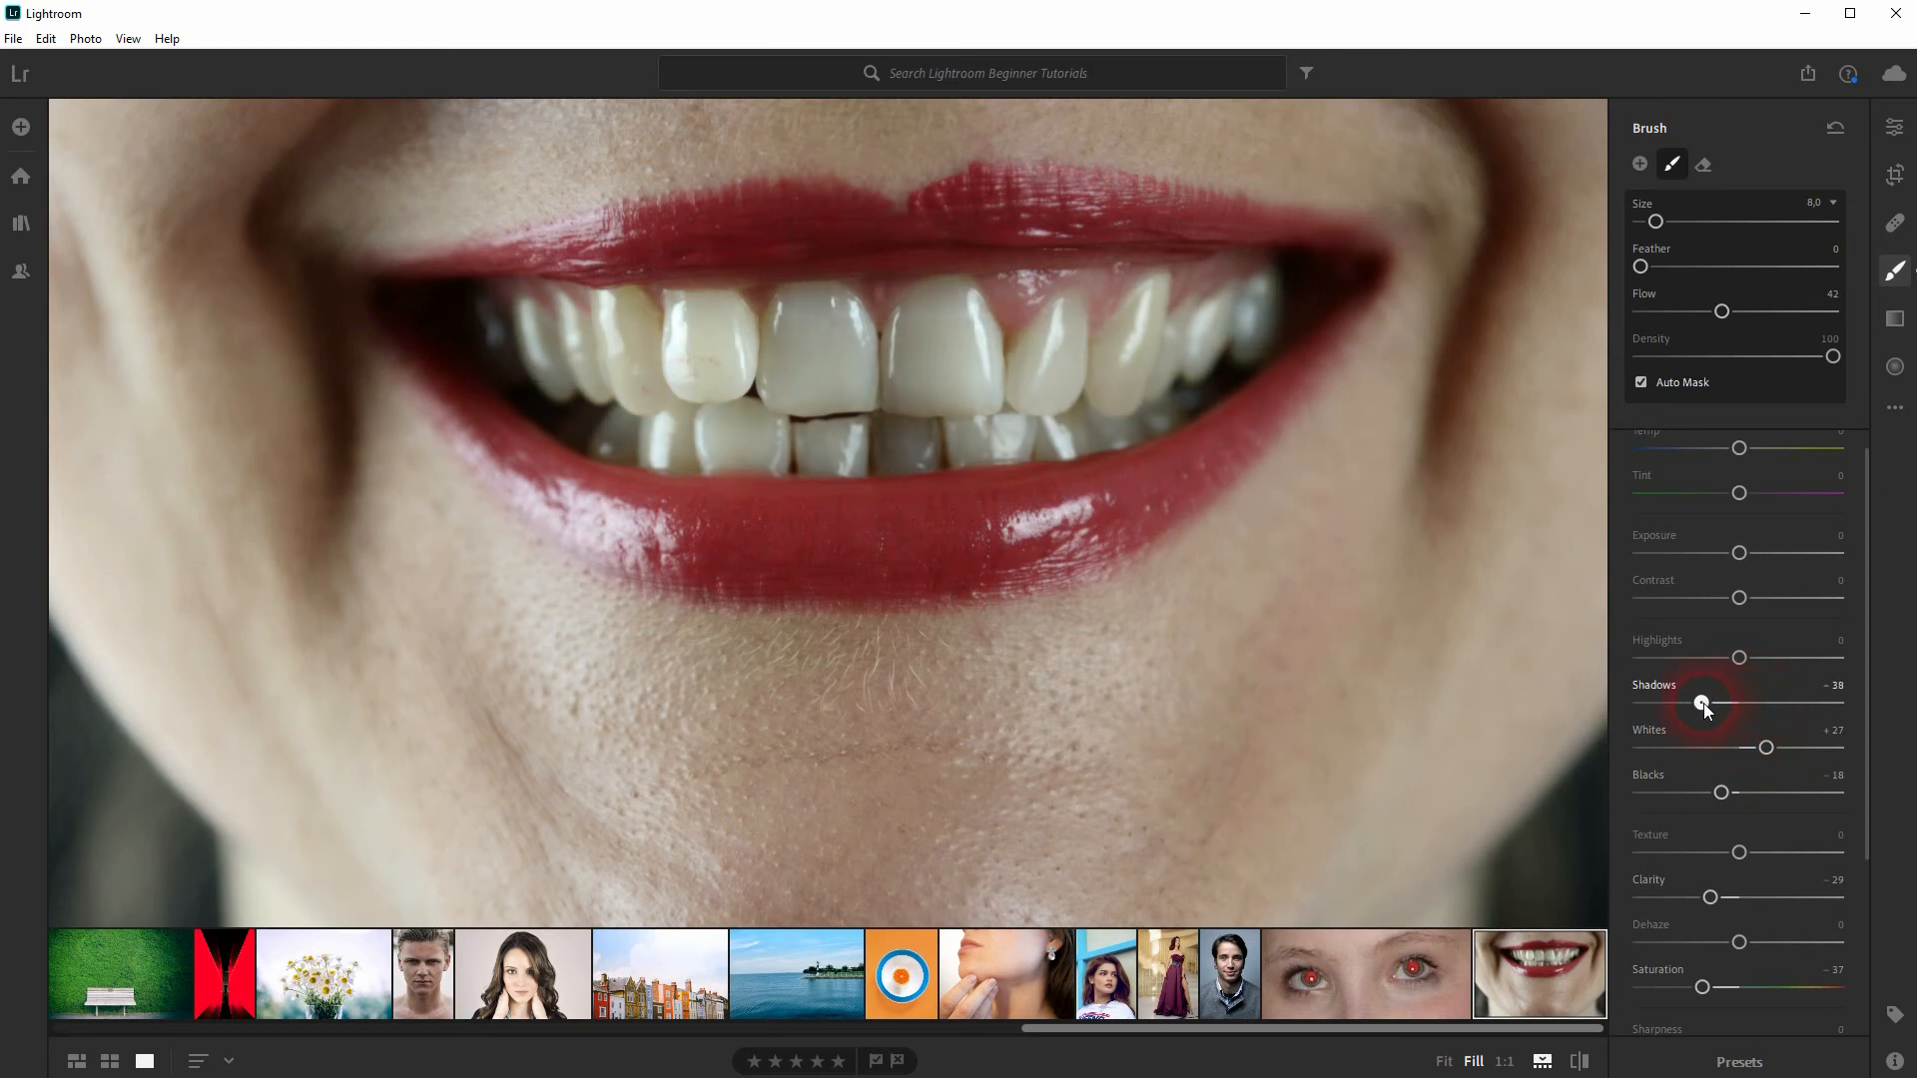
drag(1703, 709, 1752, 703)
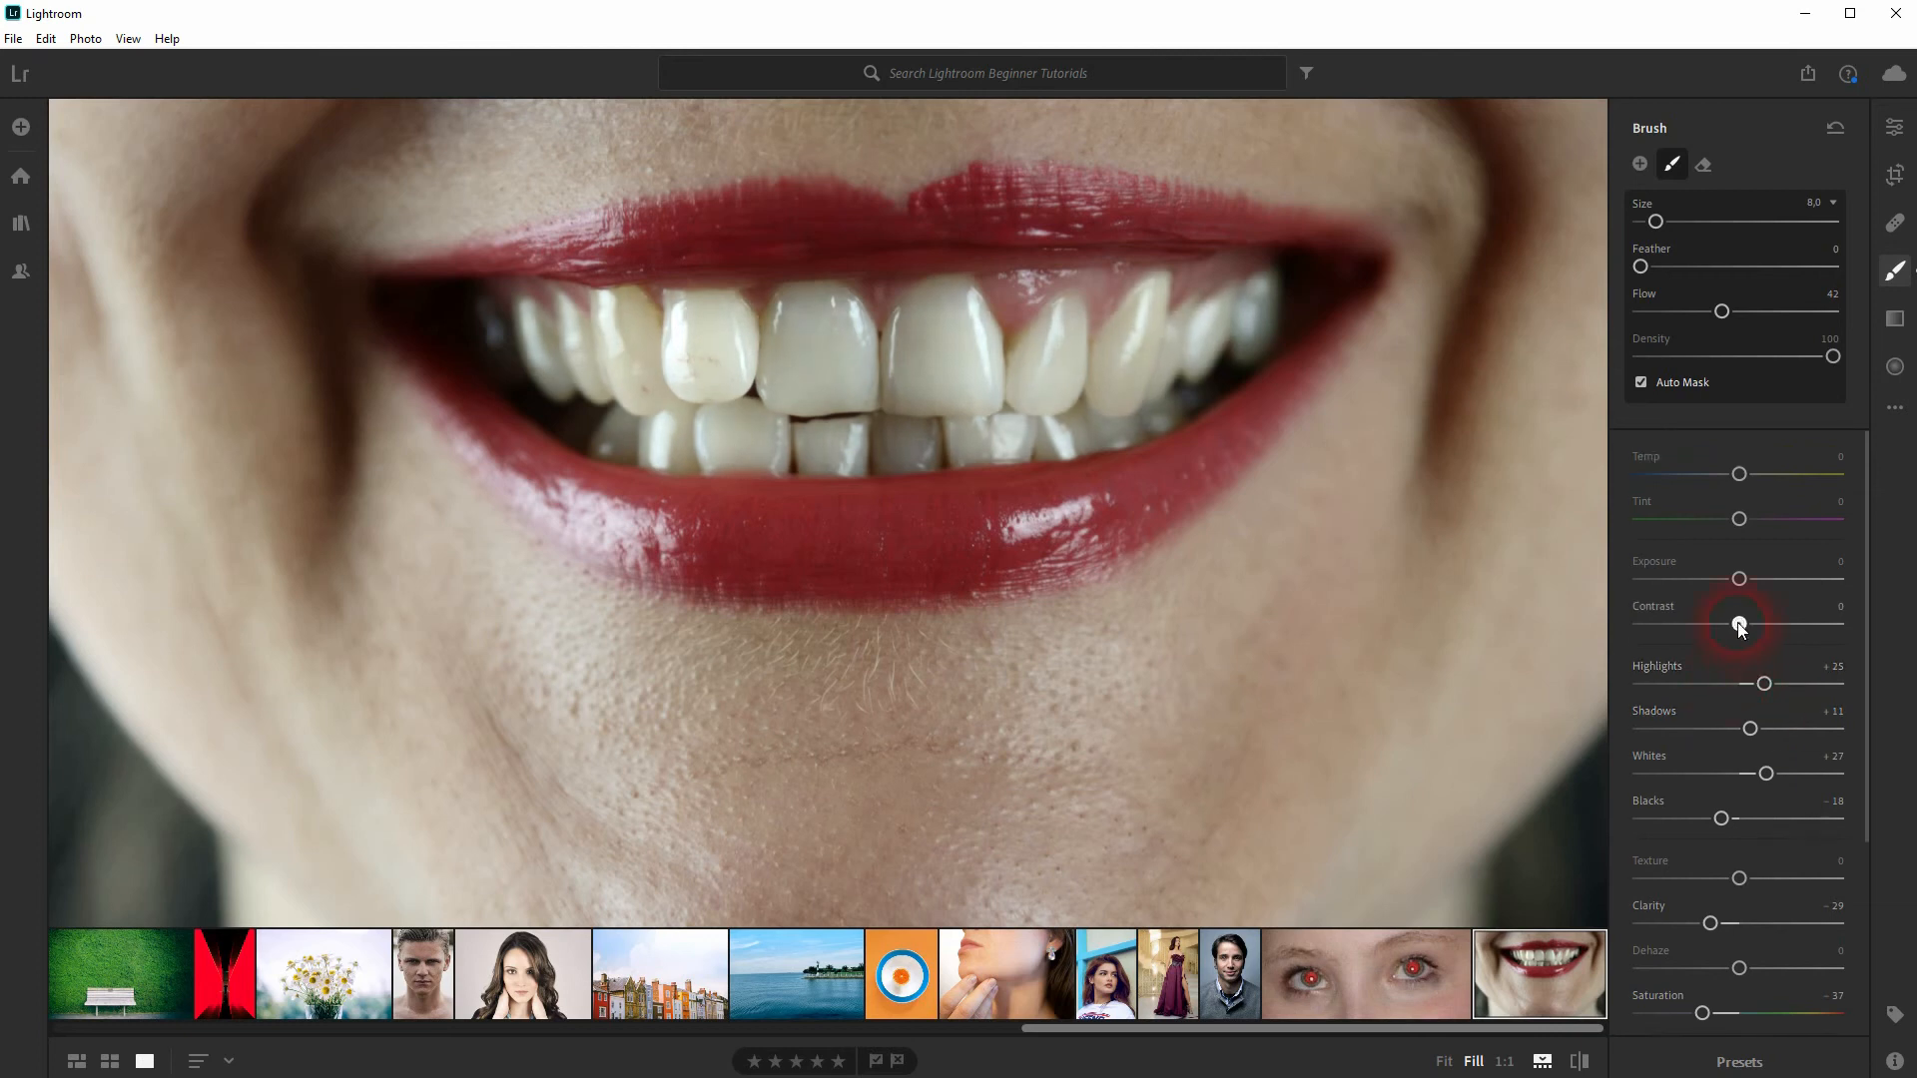
drag(1740, 623, 1774, 623)
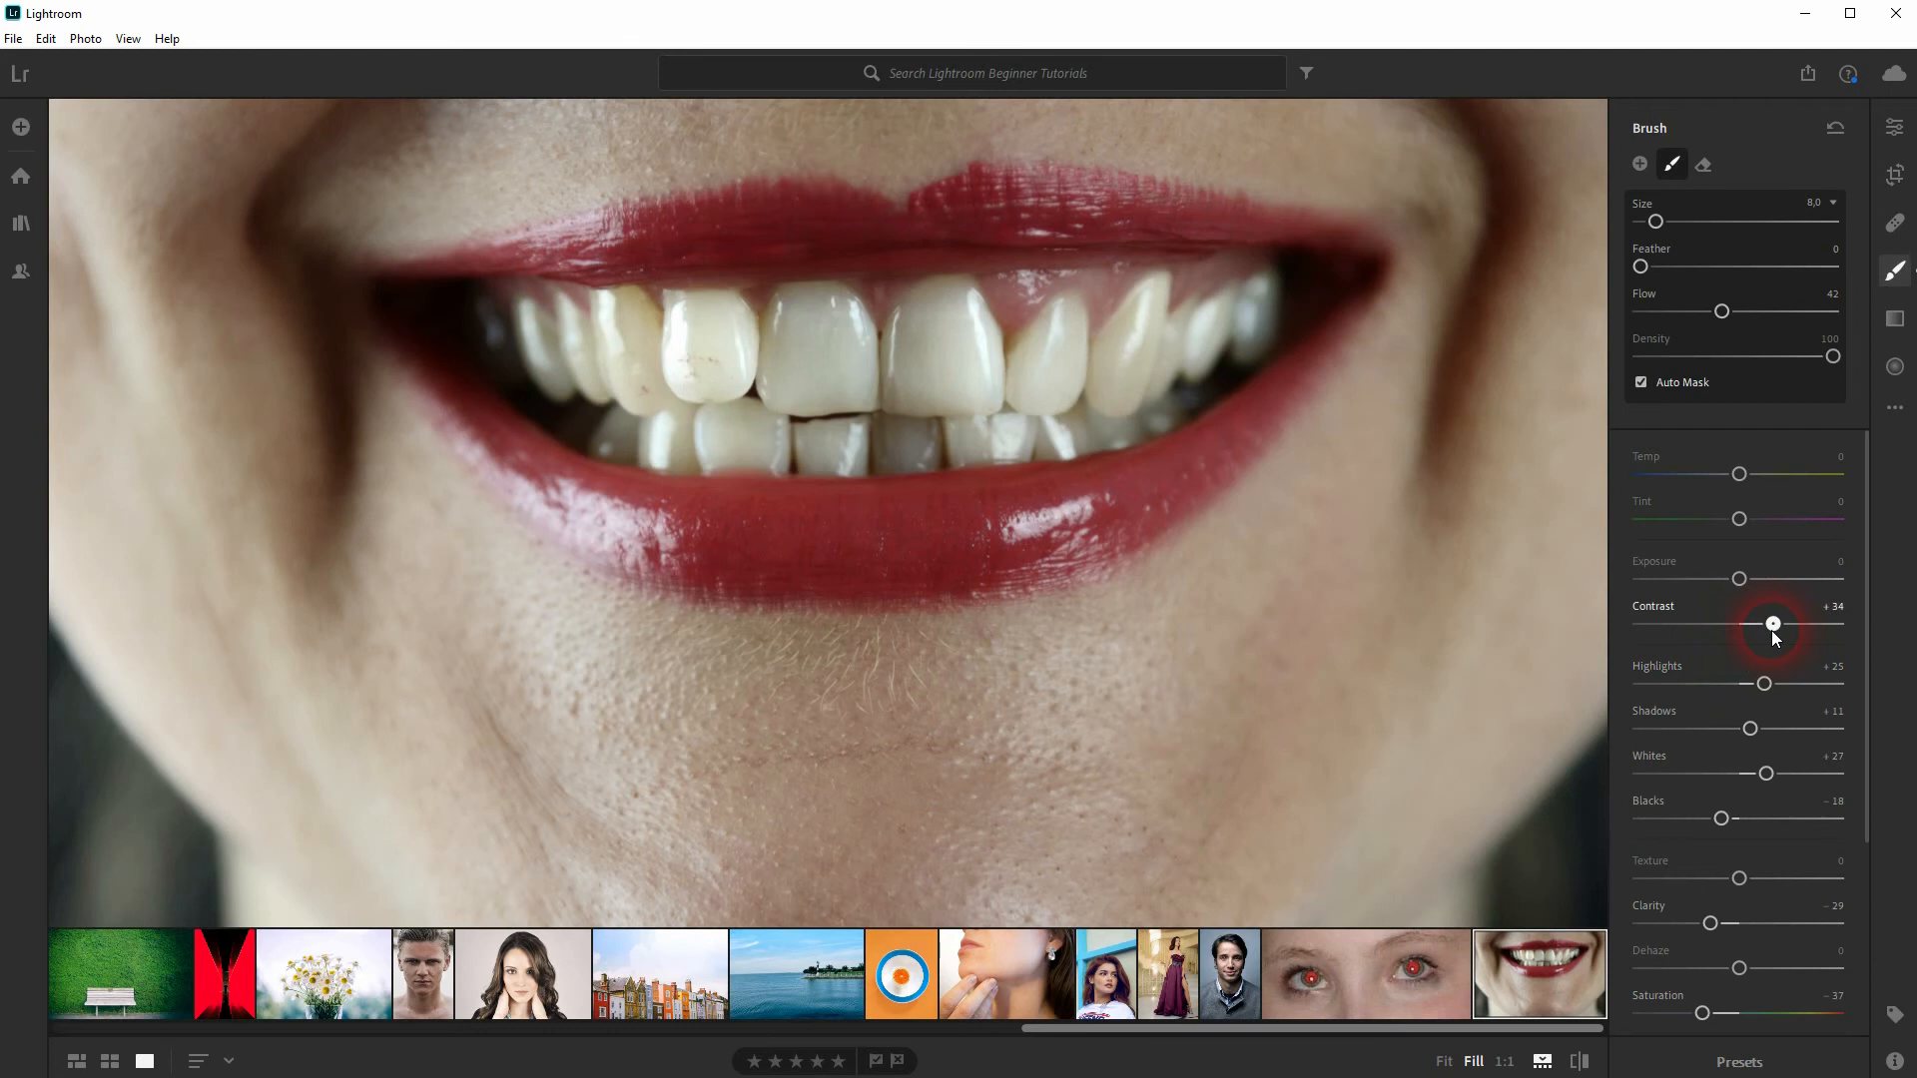
mouse_move(1717, 551)
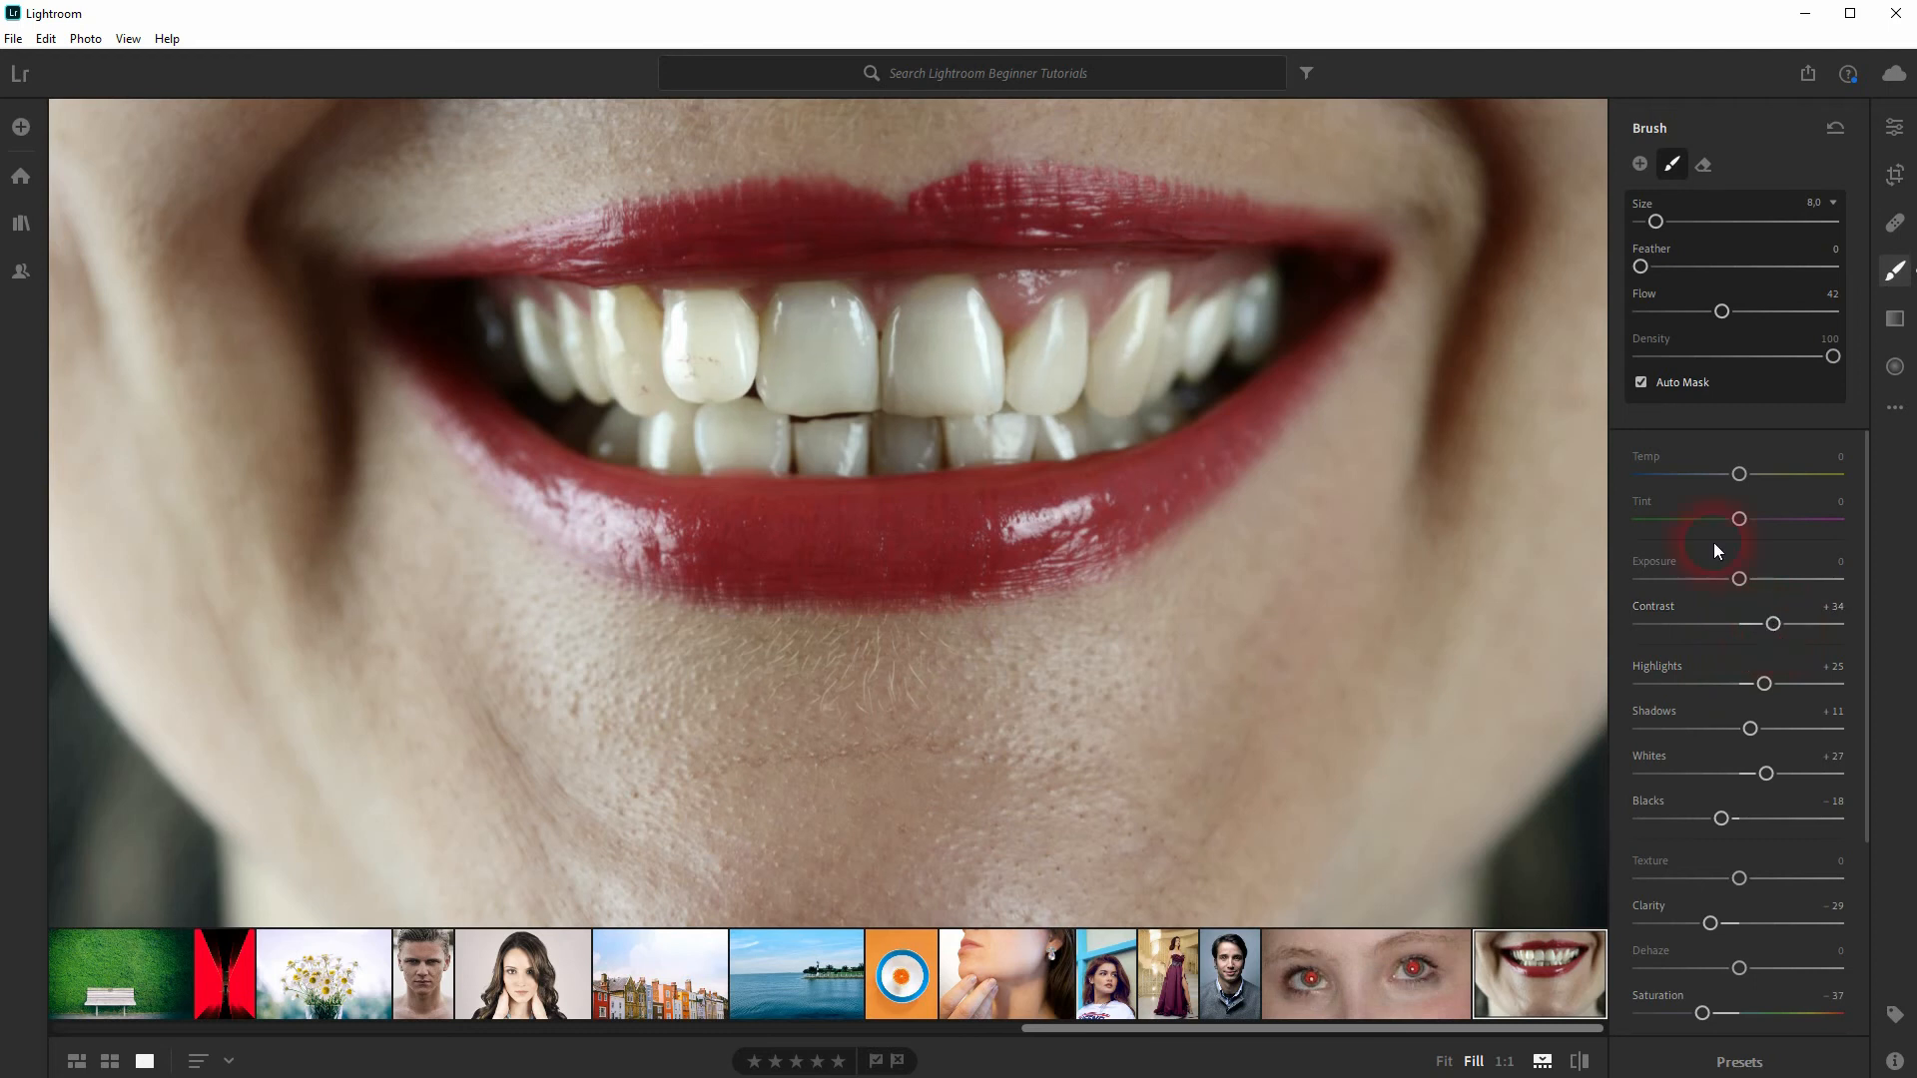
Swing the Temp slider warm then cold, settling the teeth at about −14
drag(1741, 474, 1831, 473)
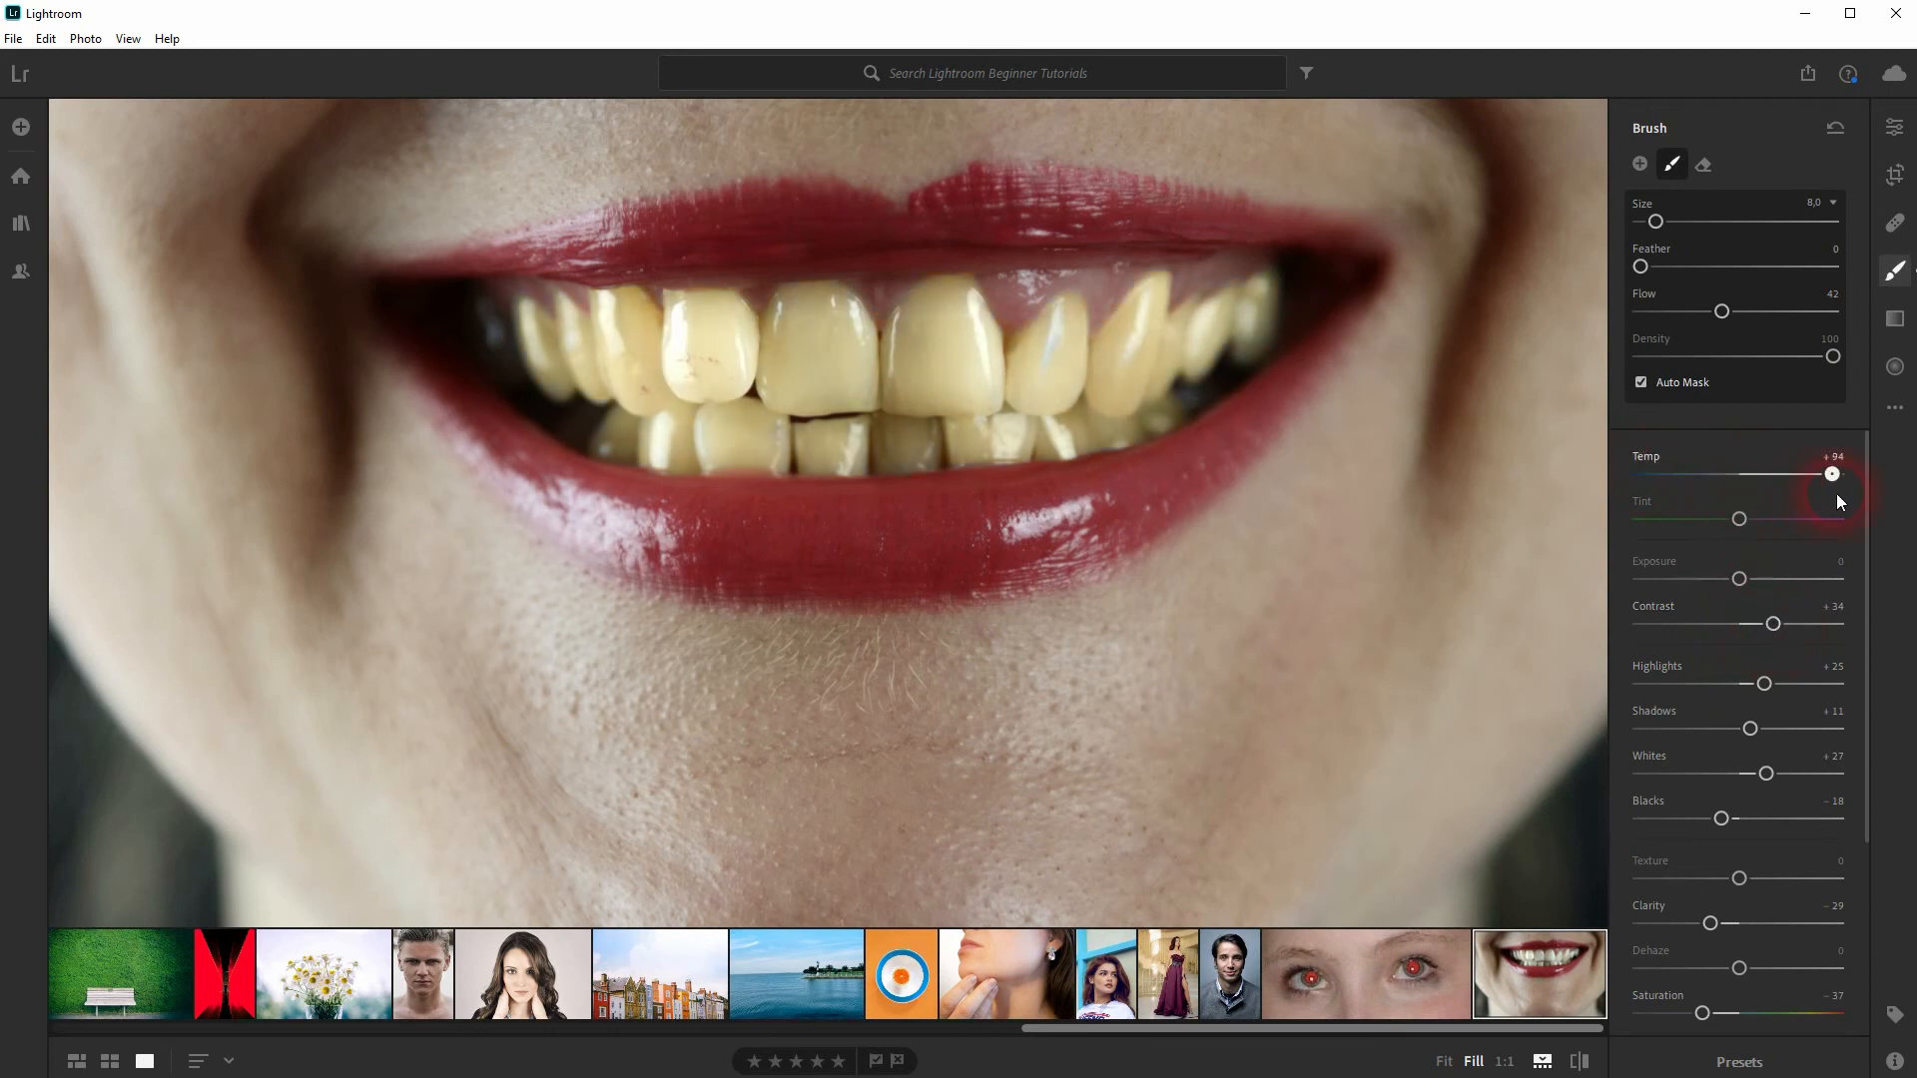
drag(1832, 473, 1758, 474)
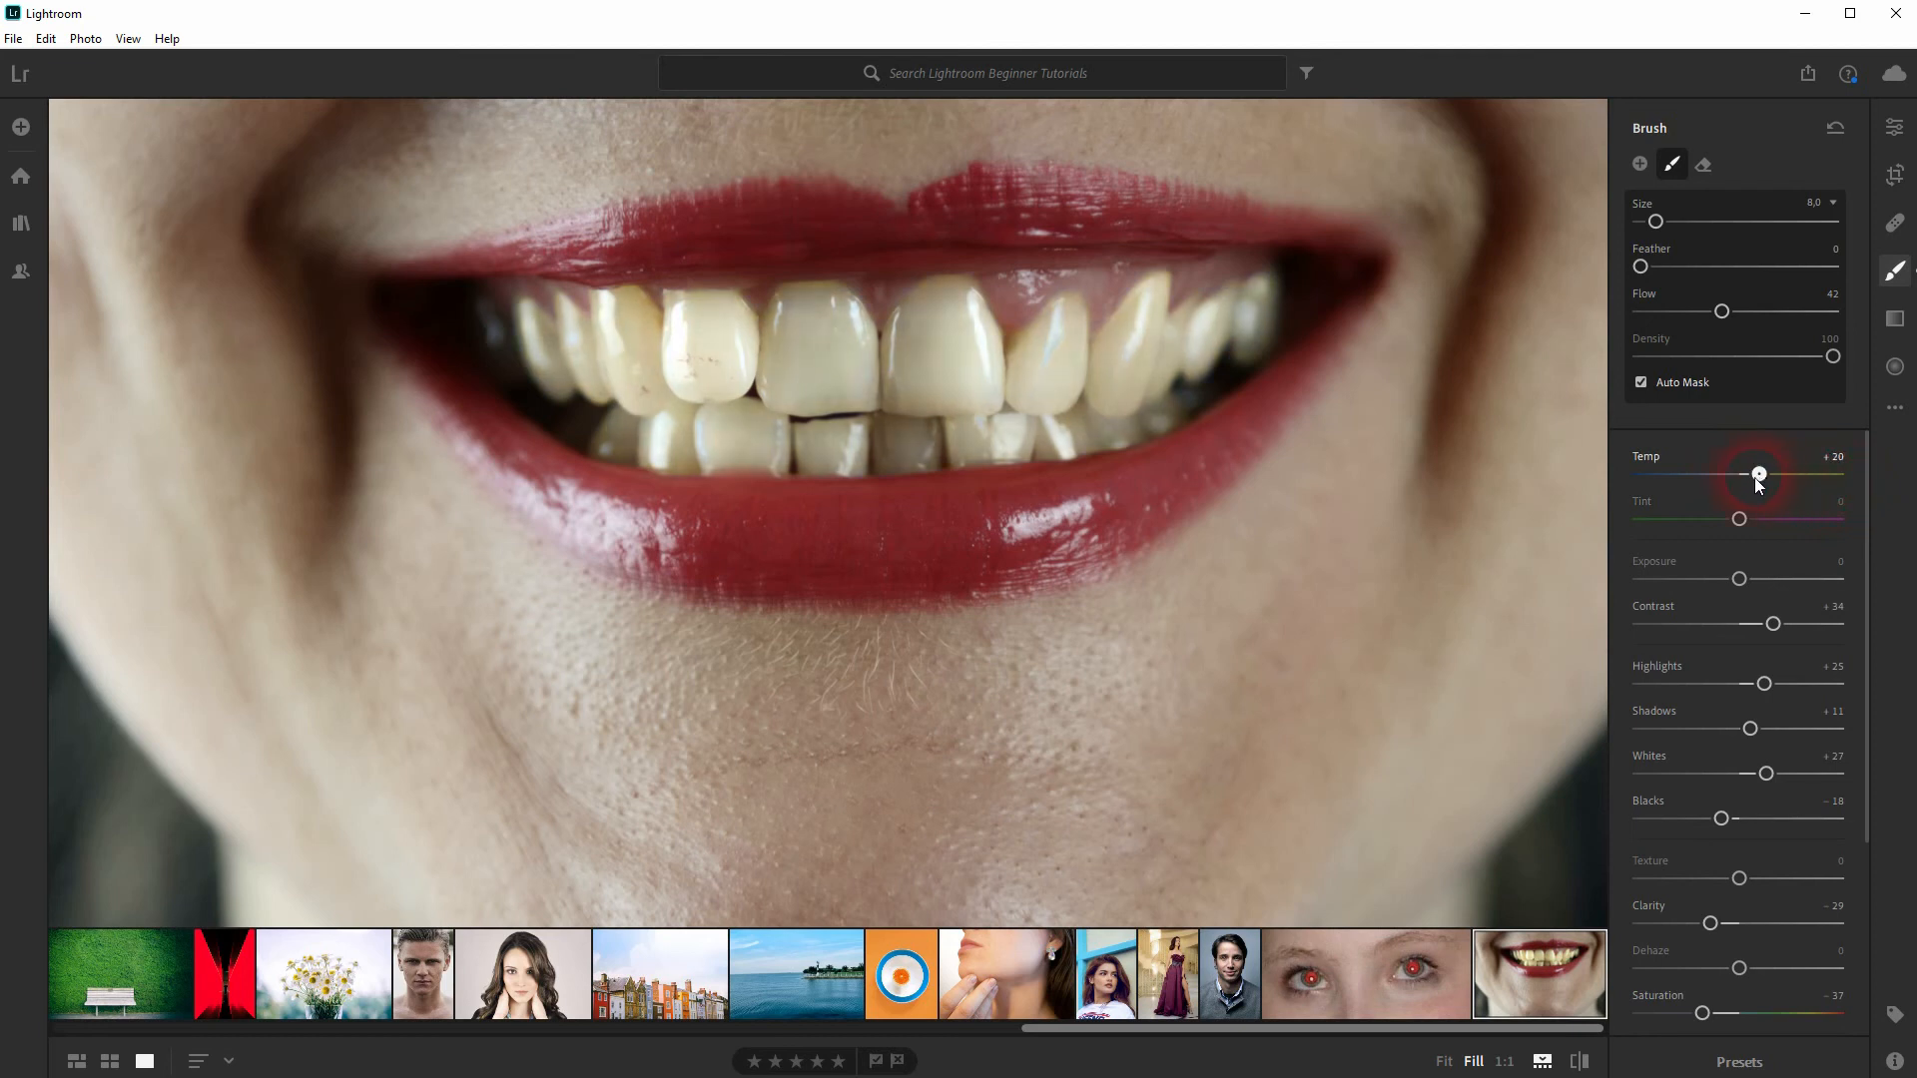
drag(1757, 475, 1704, 475)
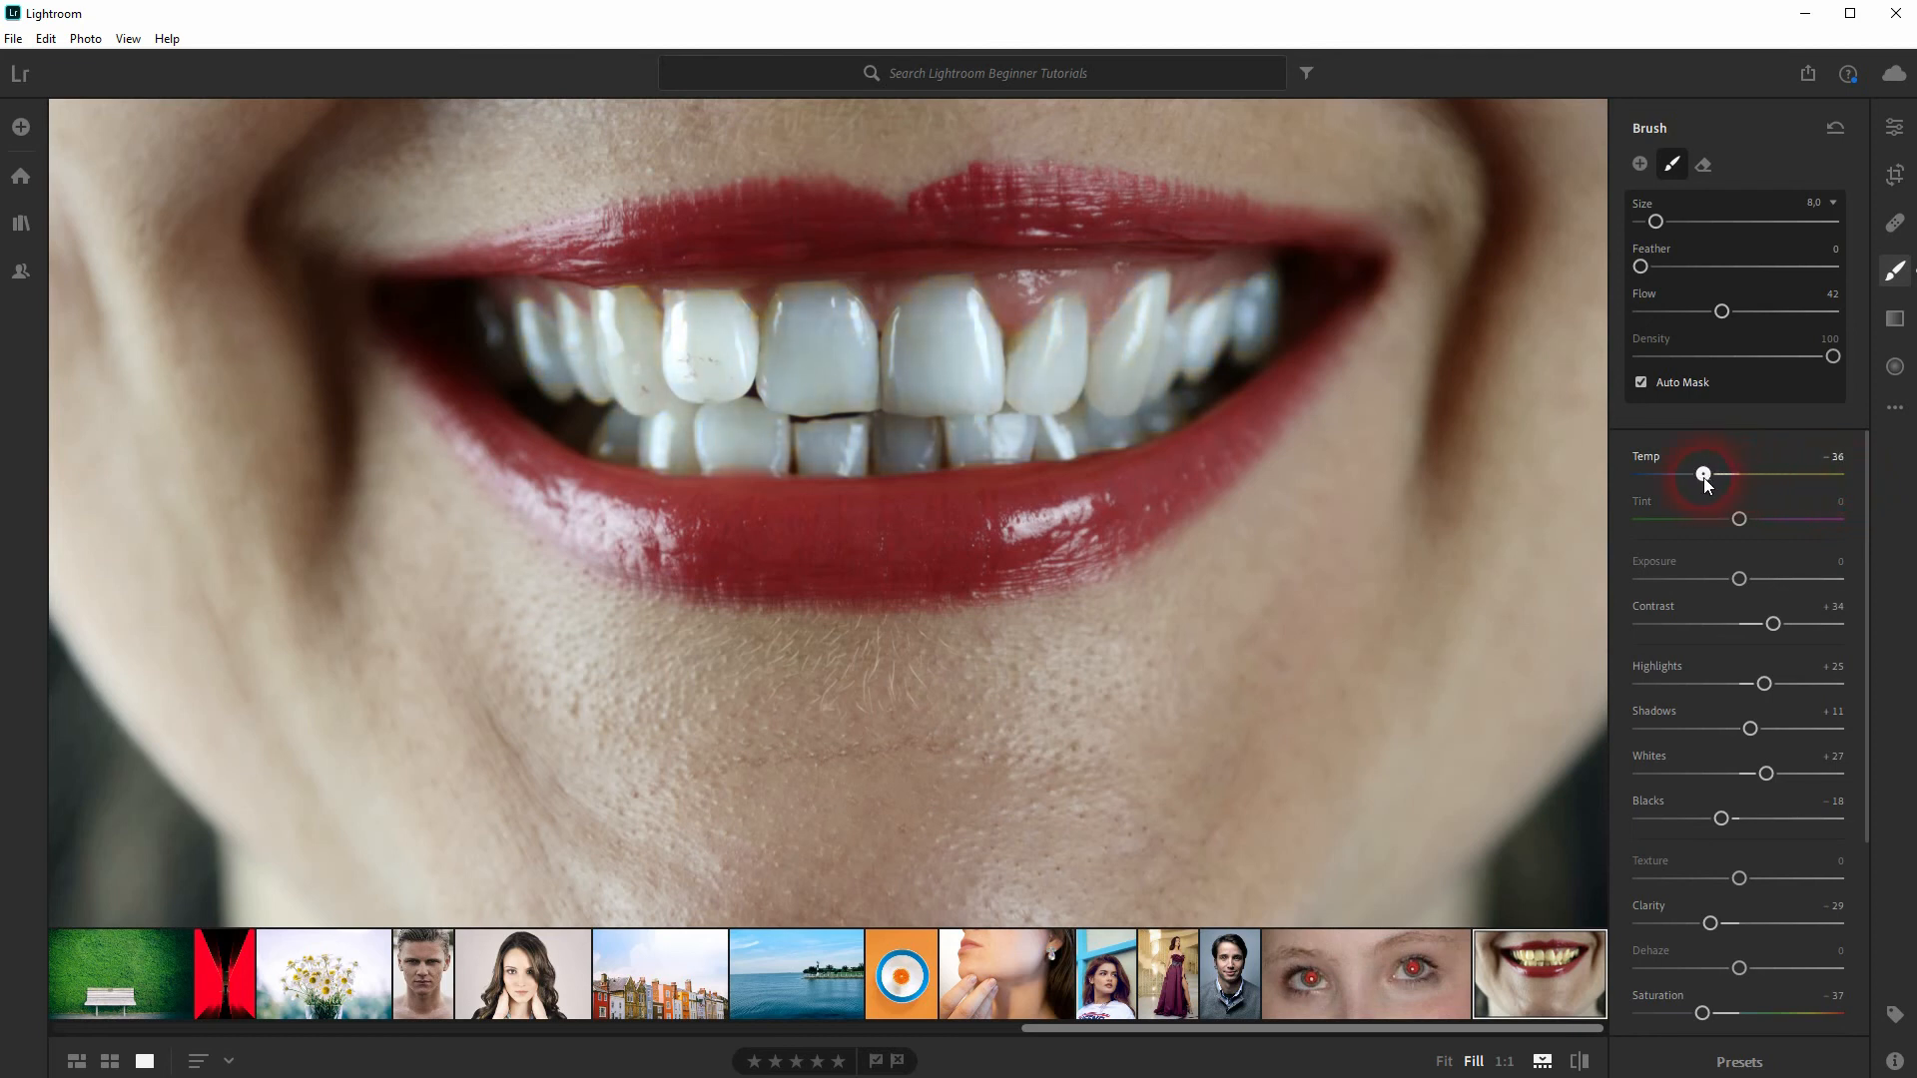
drag(1703, 476, 1725, 475)
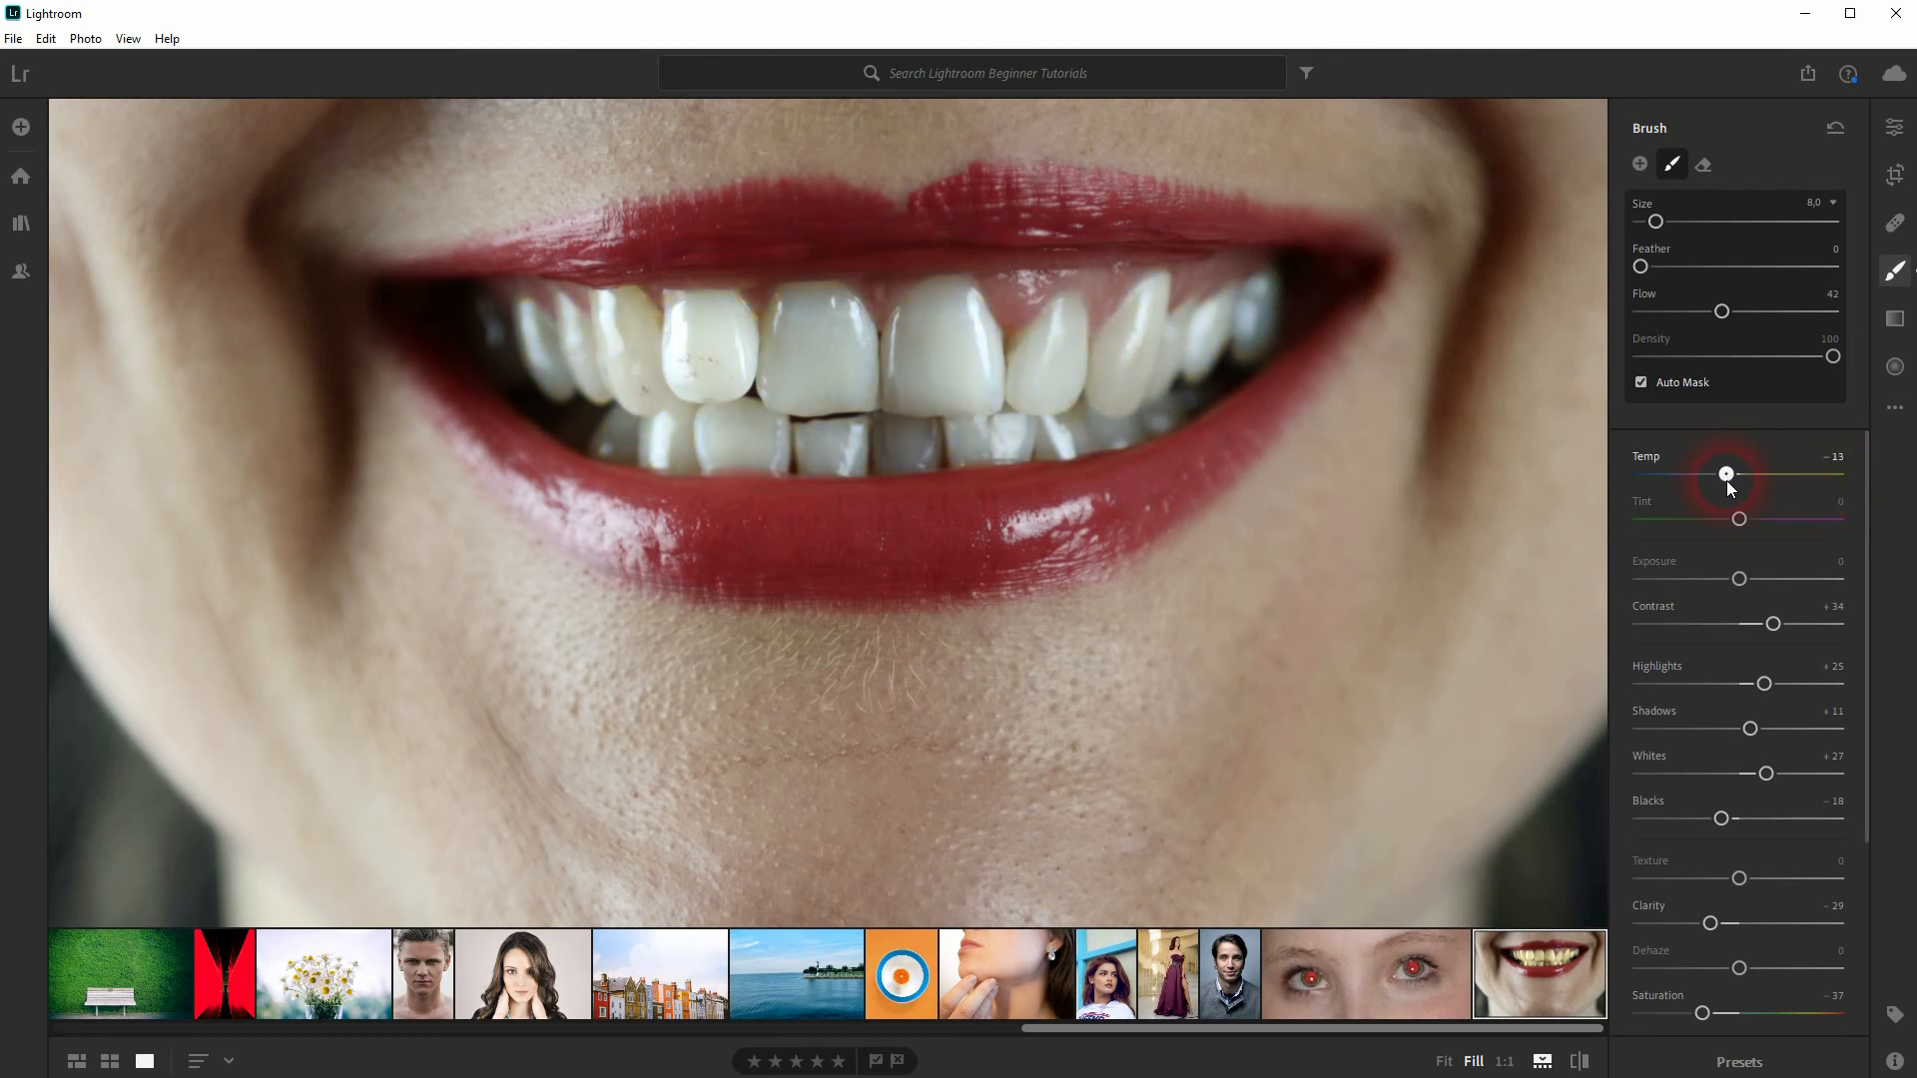
drag(1725, 475, 1723, 475)
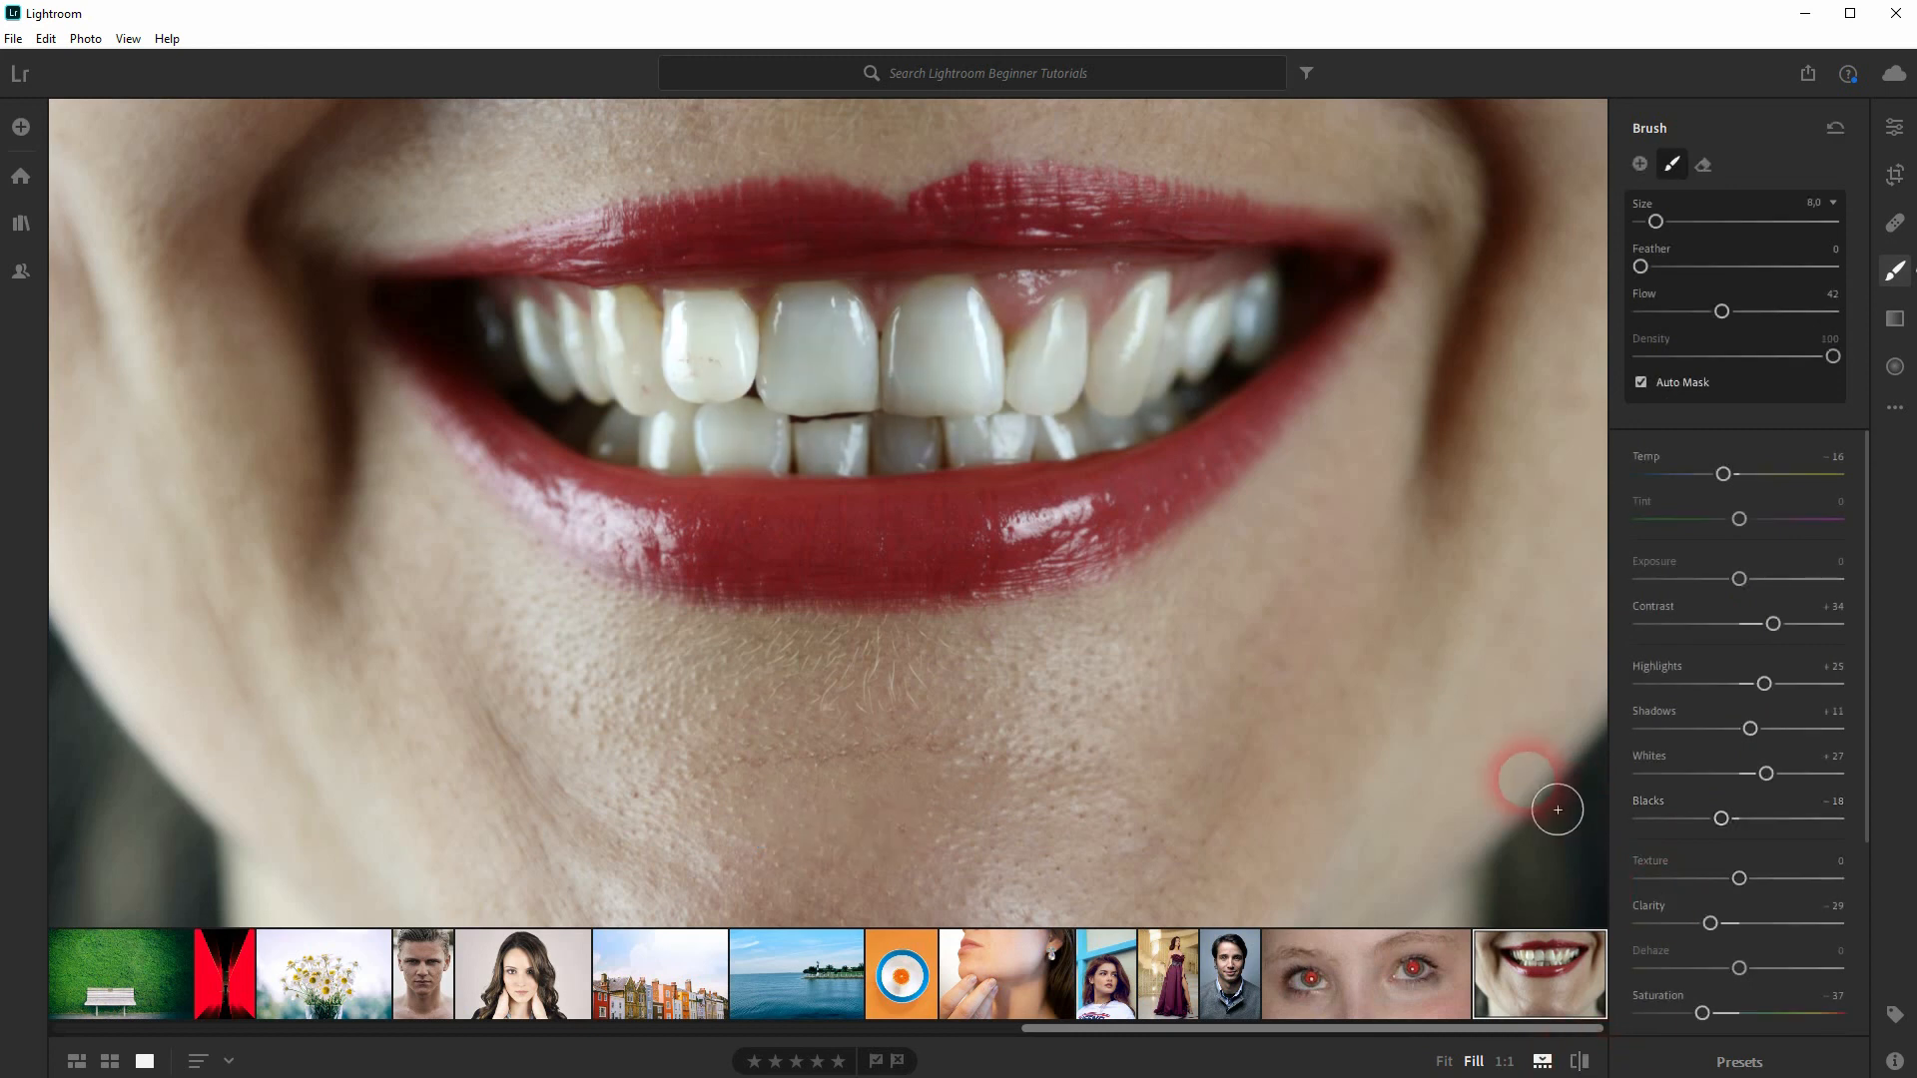
mouse_move(1284, 681)
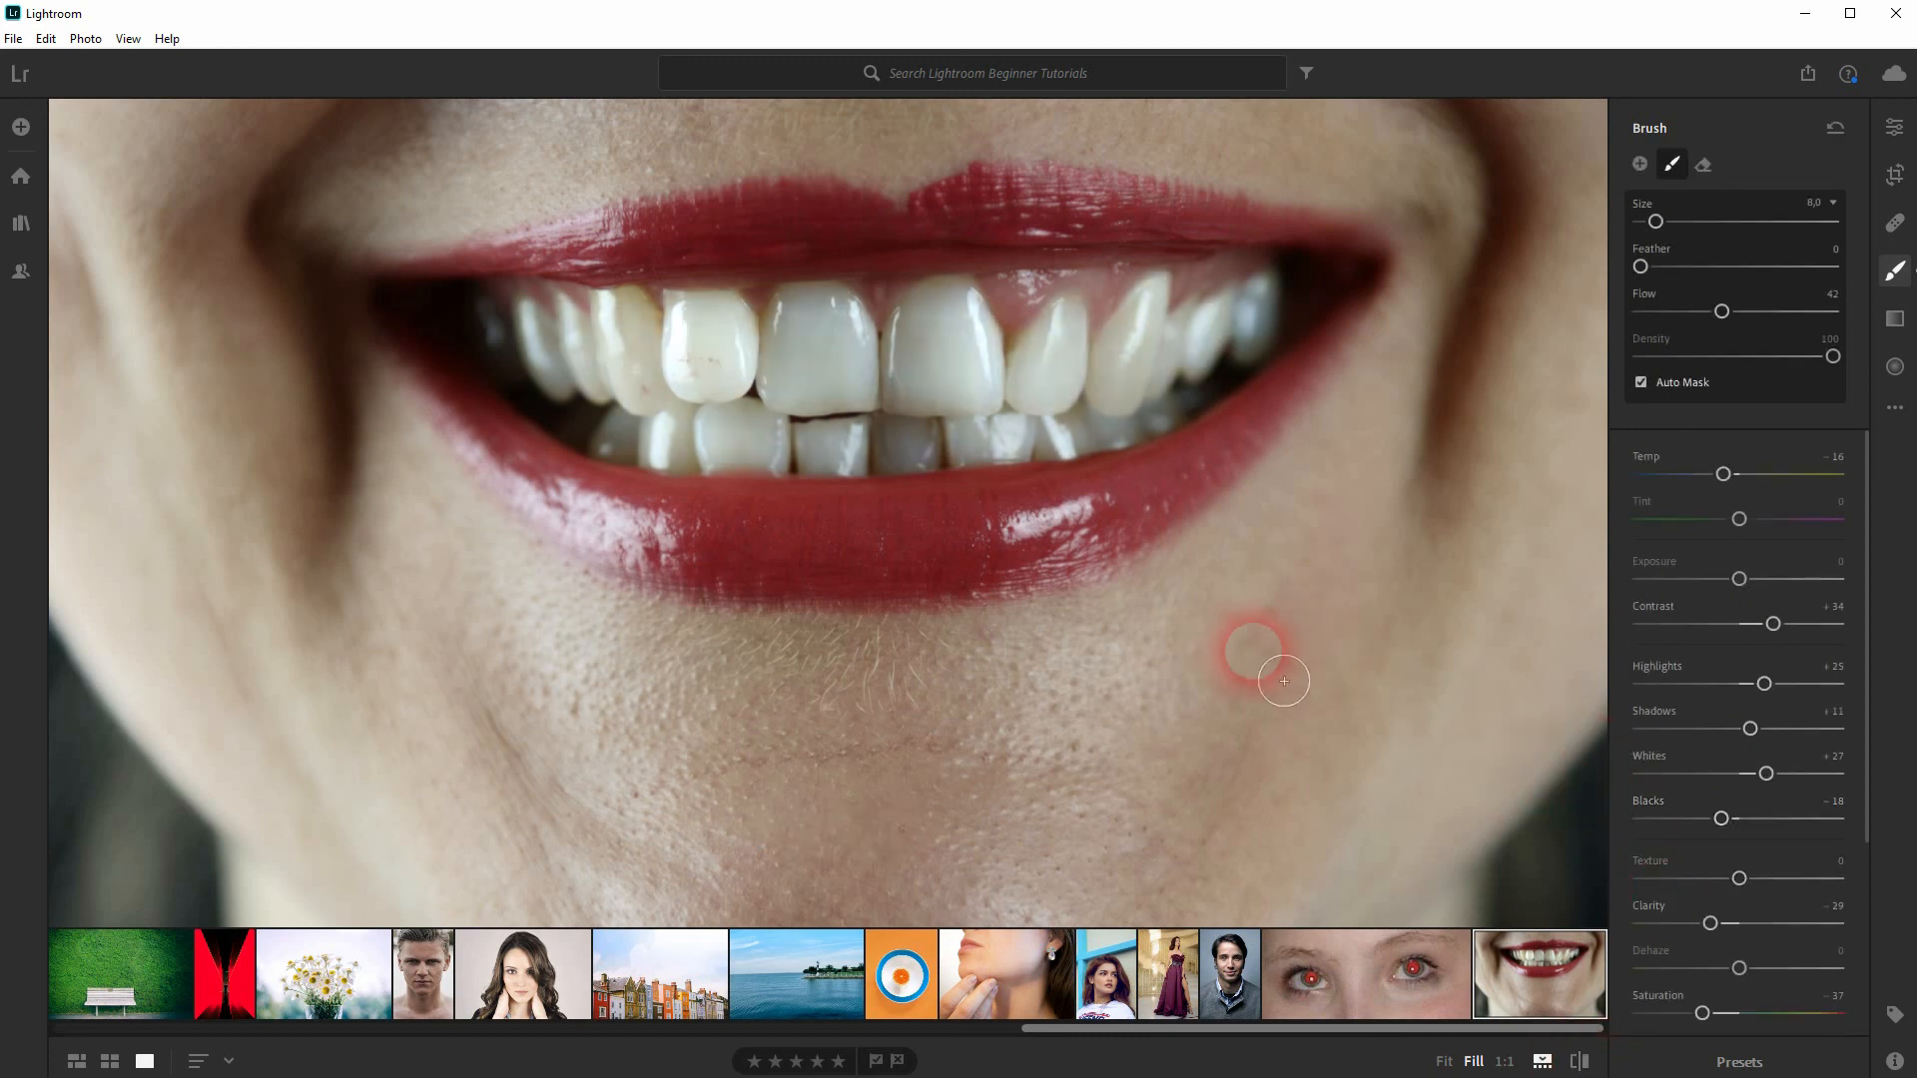
mouse_move(1292, 677)
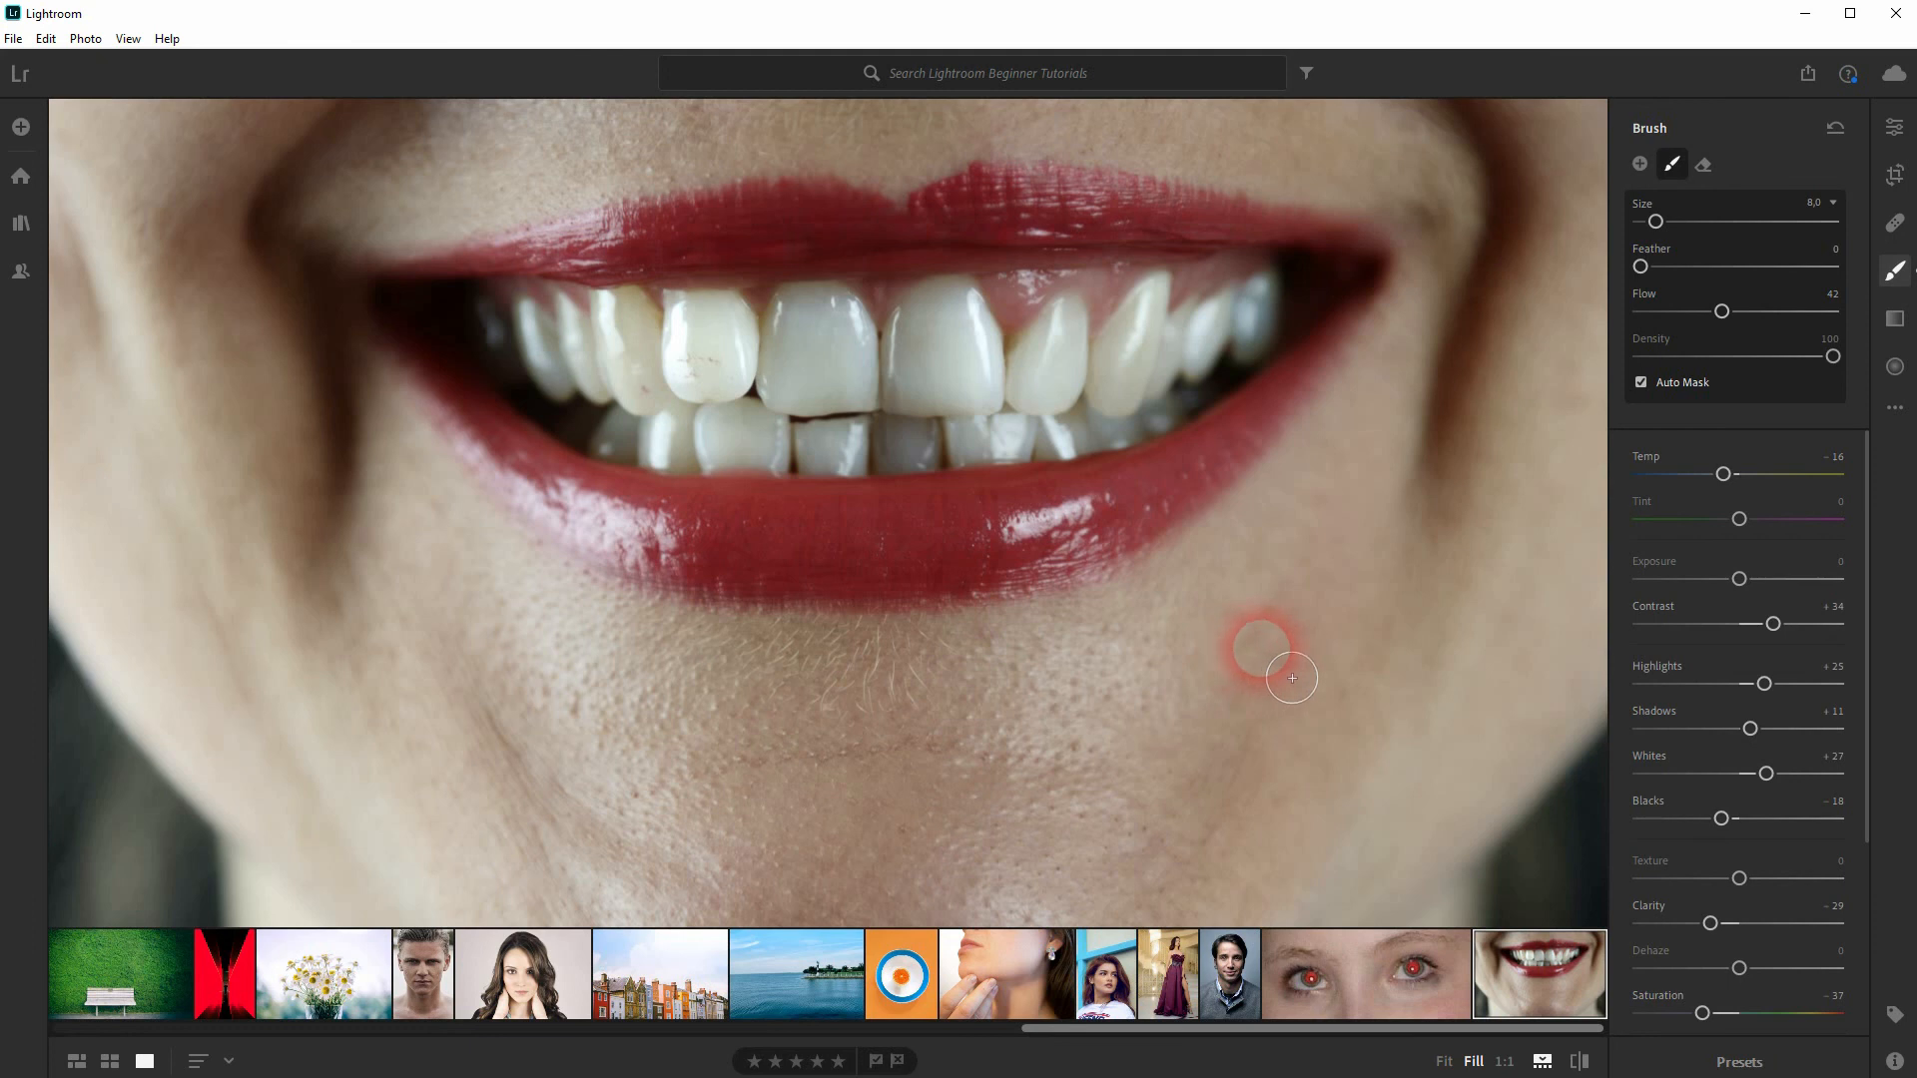